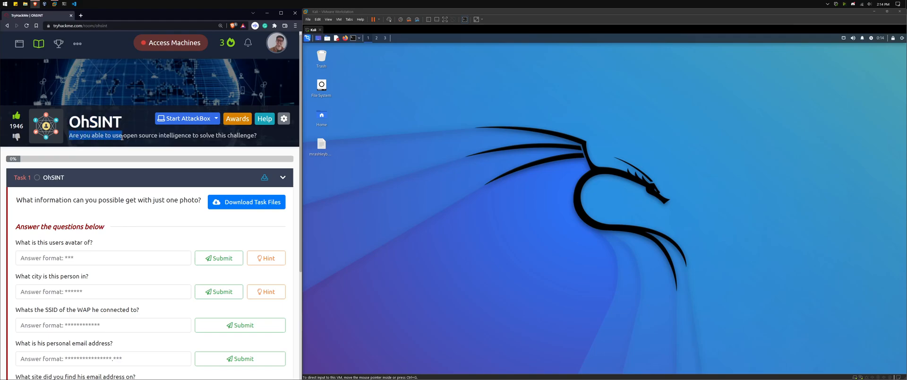
mouse_move(125, 171)
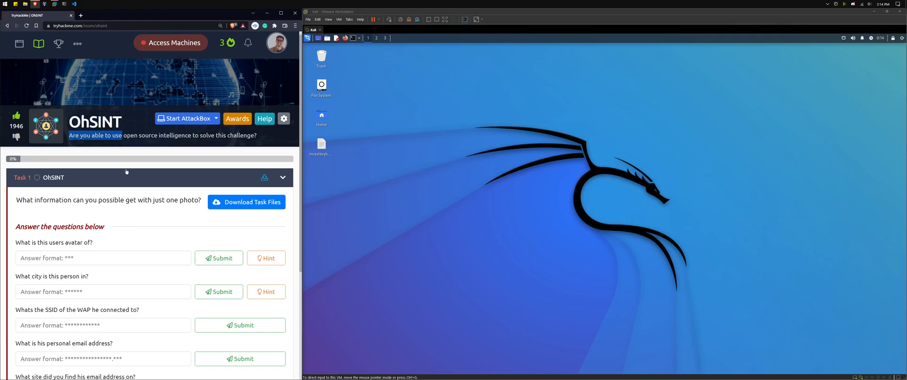
mouse_move(179, 167)
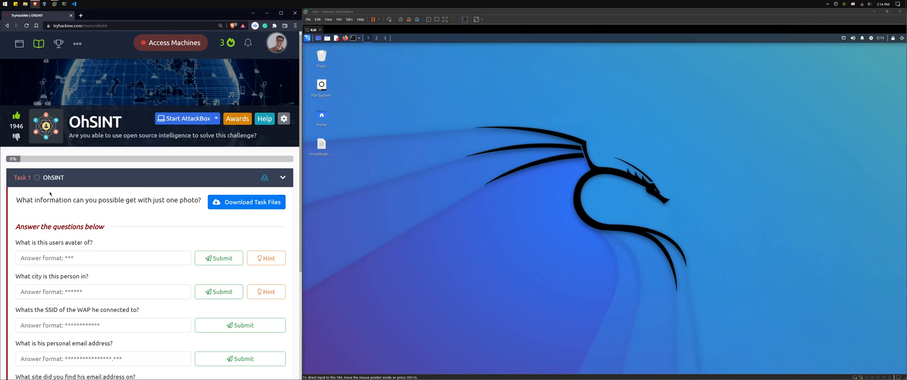
mouse_move(202, 202)
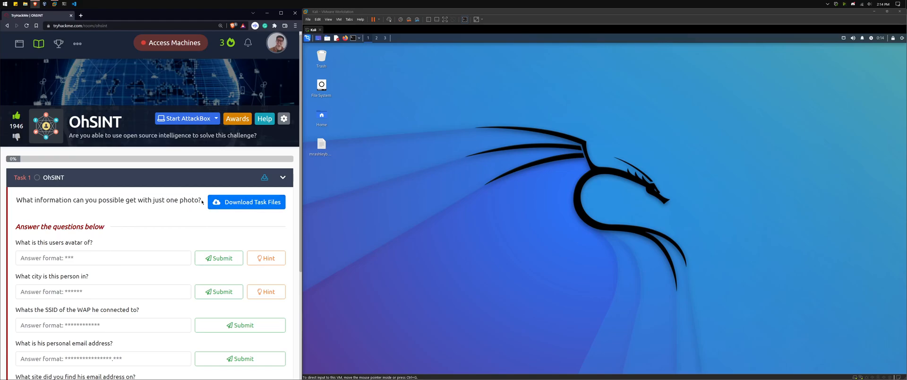
mouse_move(245, 202)
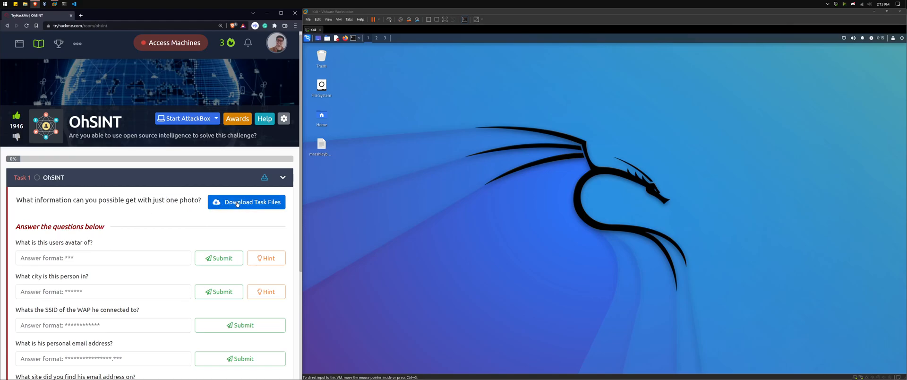
mouse_move(76, 218)
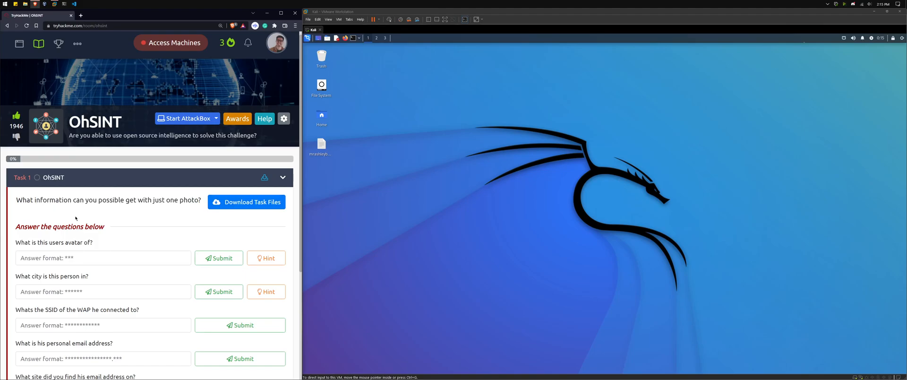
Scroll down the OhSINT room page to the Download Task Files button
scroll("down", 3)
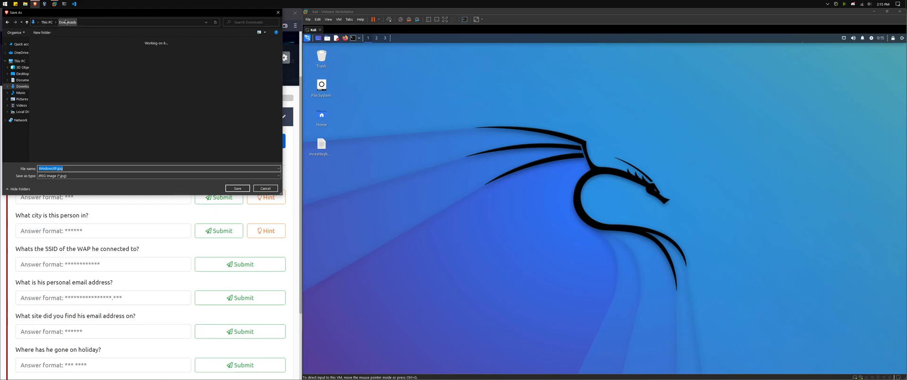
Save WindowsXP.jpg over the existing copy, place it on the Kali desktop and preview the picture
left_click(236, 188)
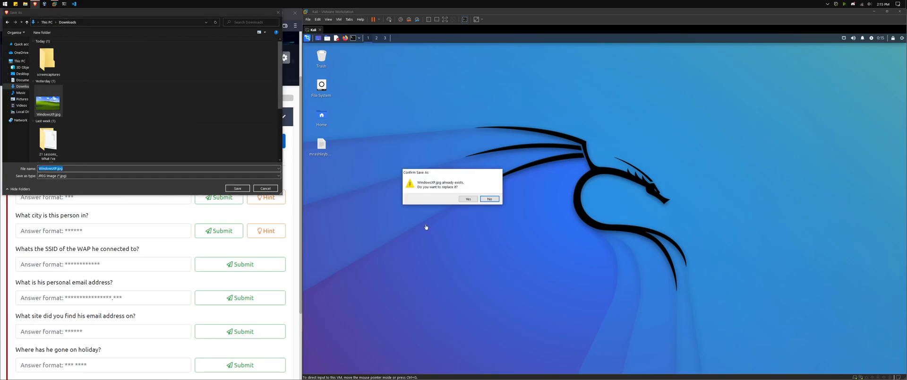
left_click(468, 198)
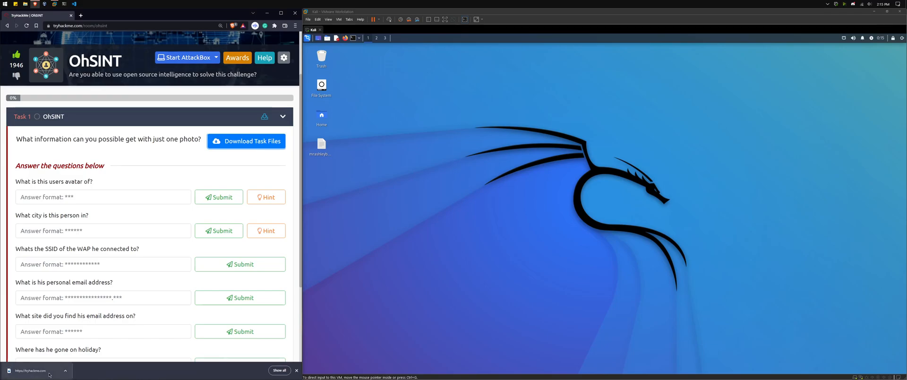
left_click(65, 370)
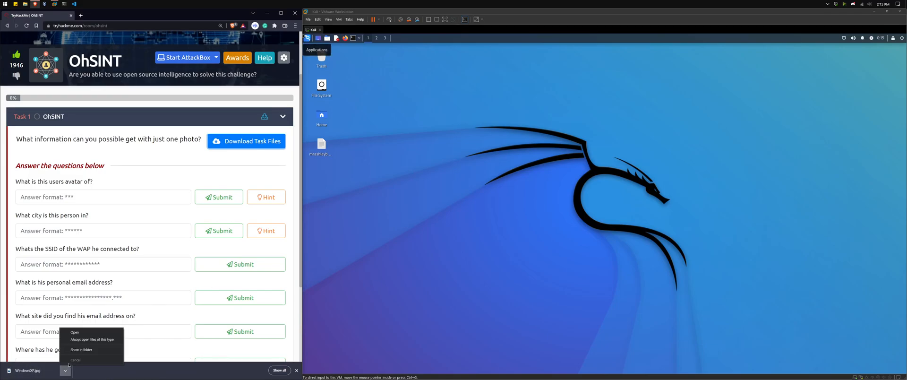
left_click(81, 349)
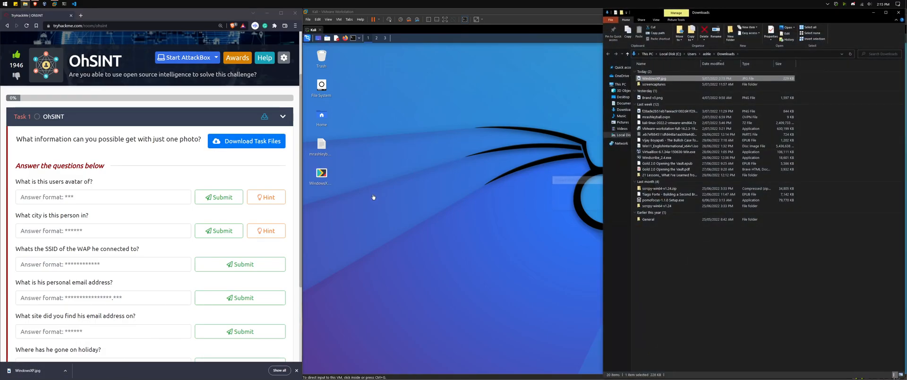
left_click(901, 12)
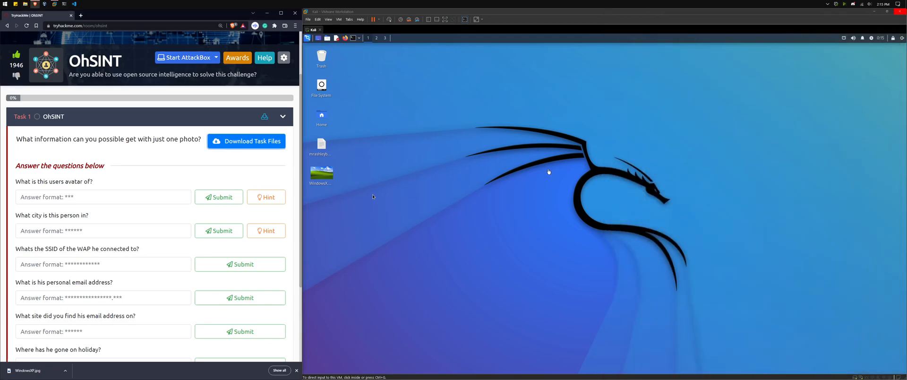
left_click(321, 175)
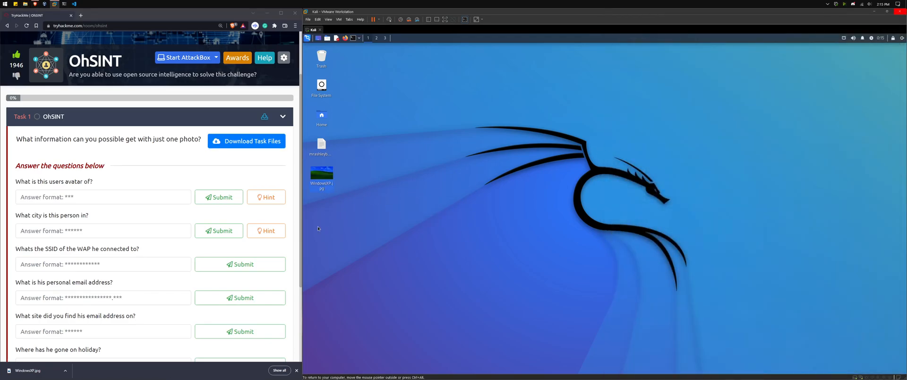
mouse_move(321, 176)
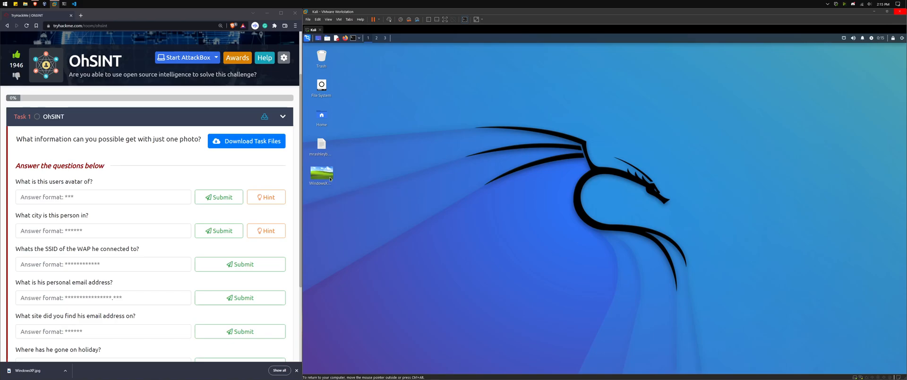
double_click(320, 174)
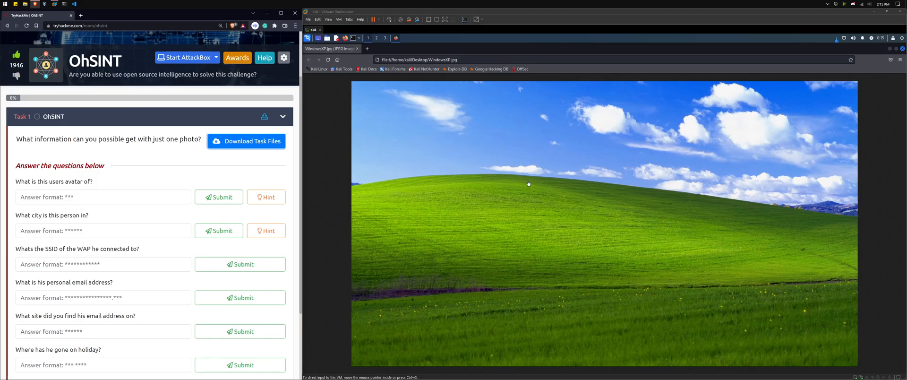
mouse_move(877, 123)
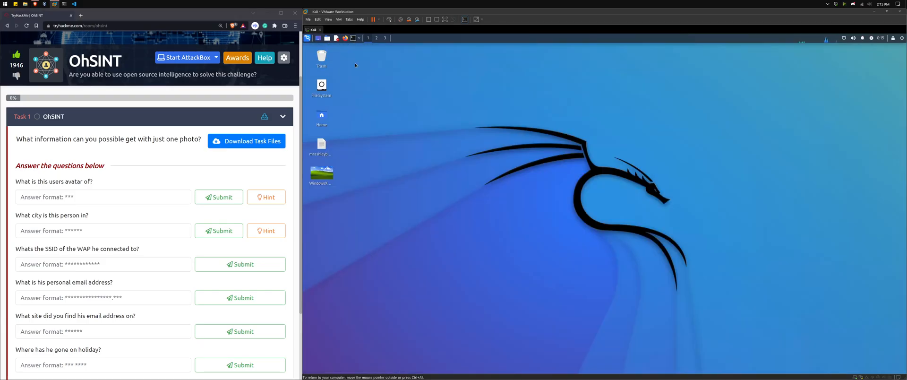
In a new Kali terminal, change into the Desktop folder and list its files
left_click(308, 38)
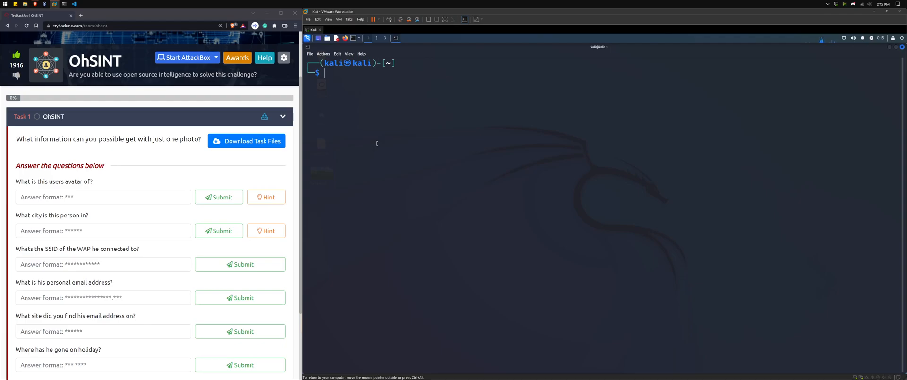
mouse_move(265, 187)
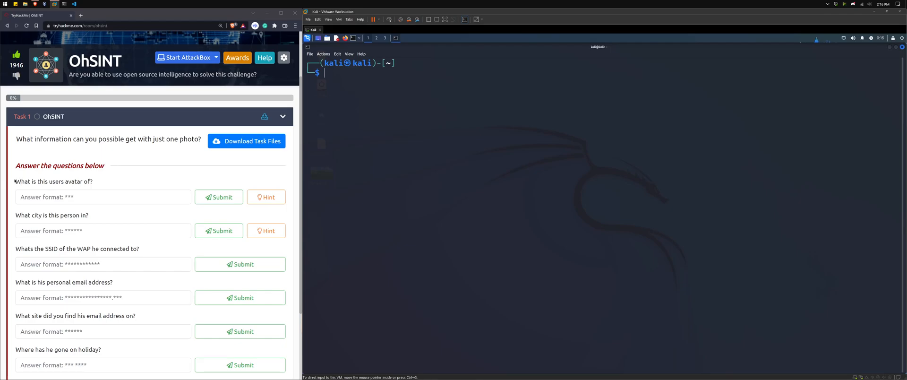
scroll("down", 3)
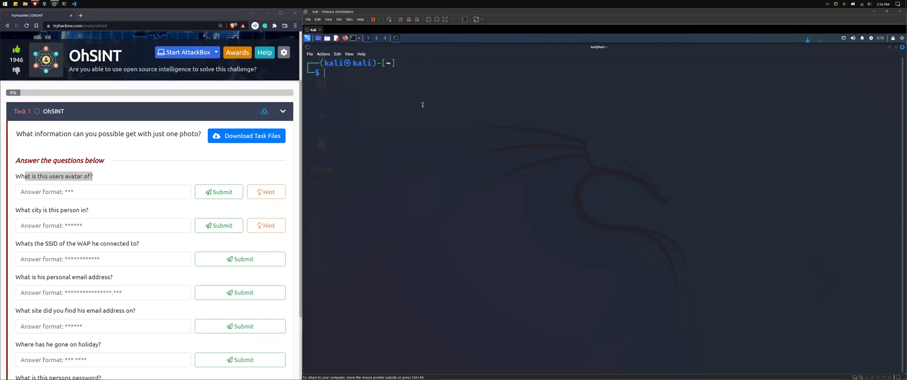
type("fi")
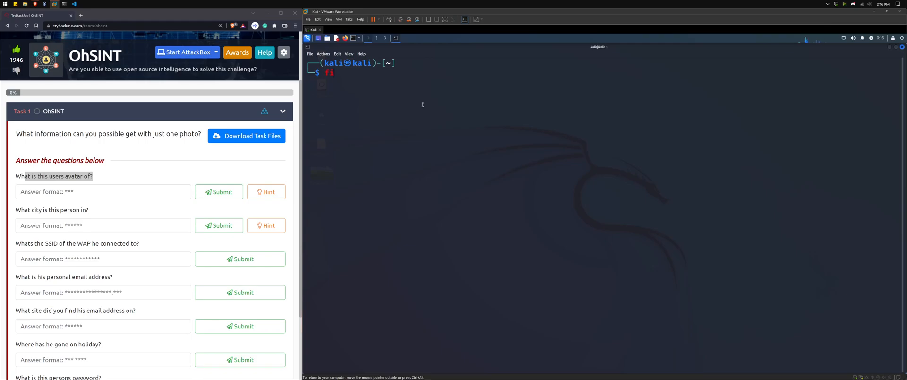
type("le")
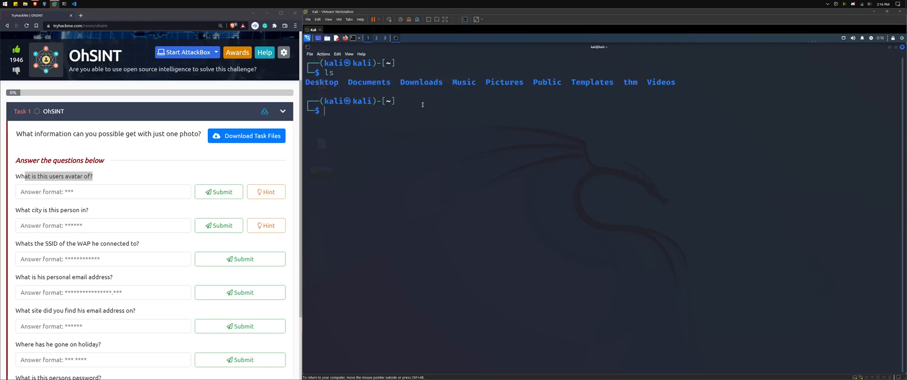
type("cd Desktop")
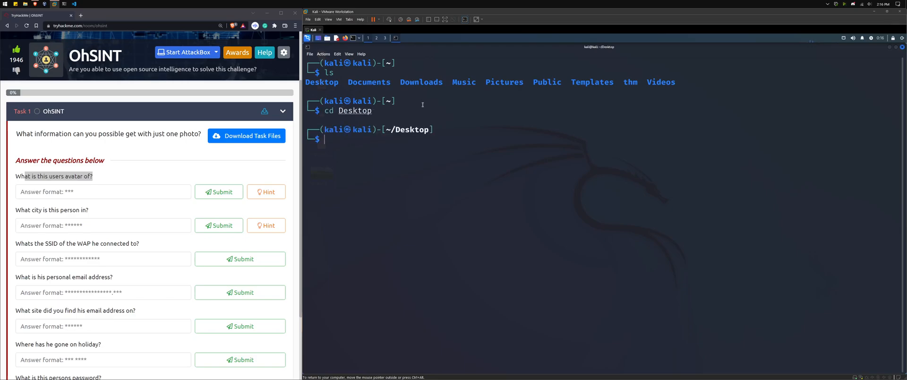
key("Return")
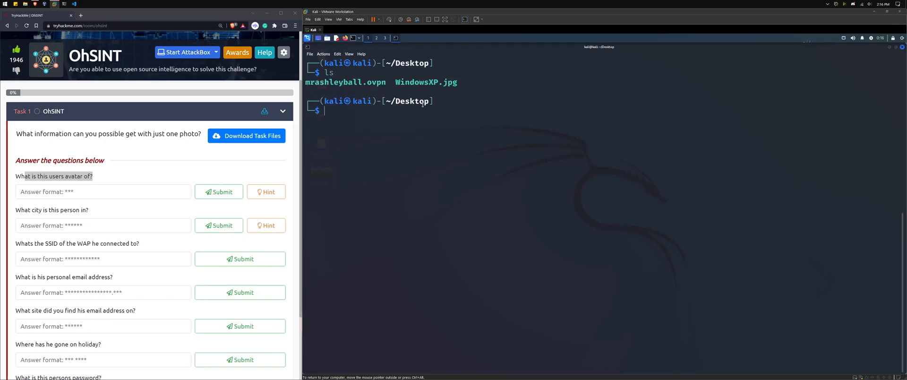
Show the detailed listing and file type of WindowsXP.jpg (1920×1080 JPEG, 234081 bytes)
type("ls -la")
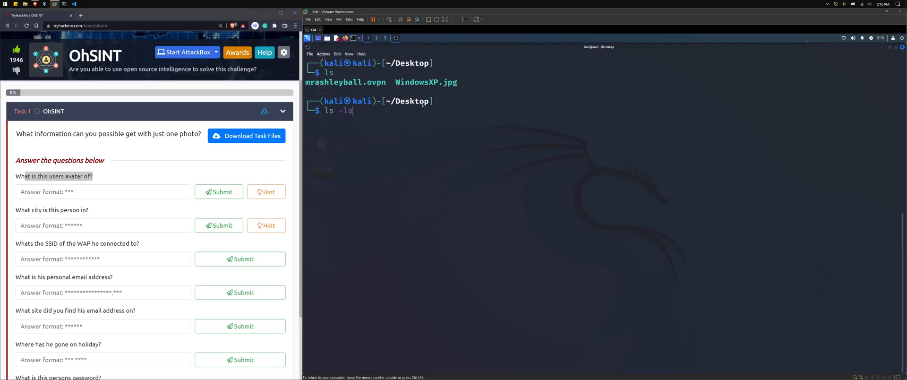
key("Return")
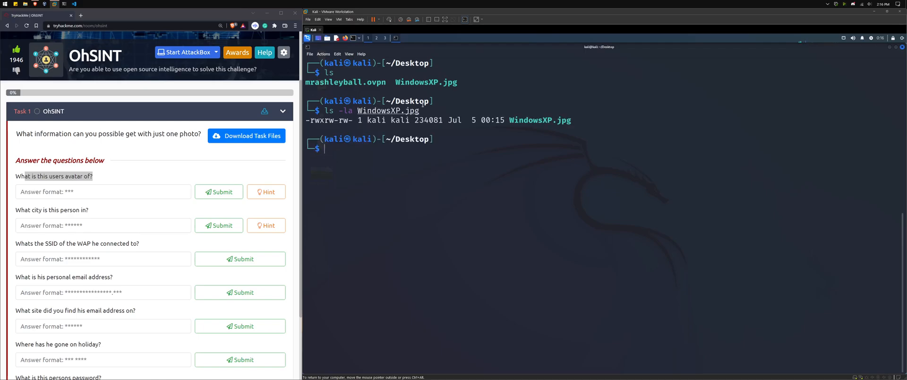
type("file")
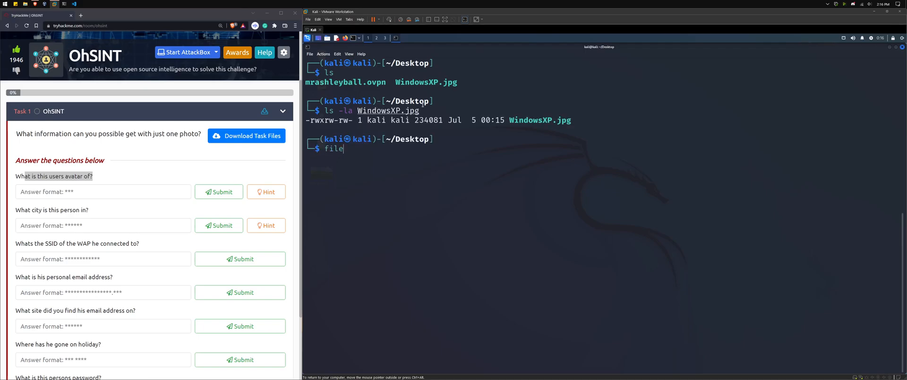
key("Return")
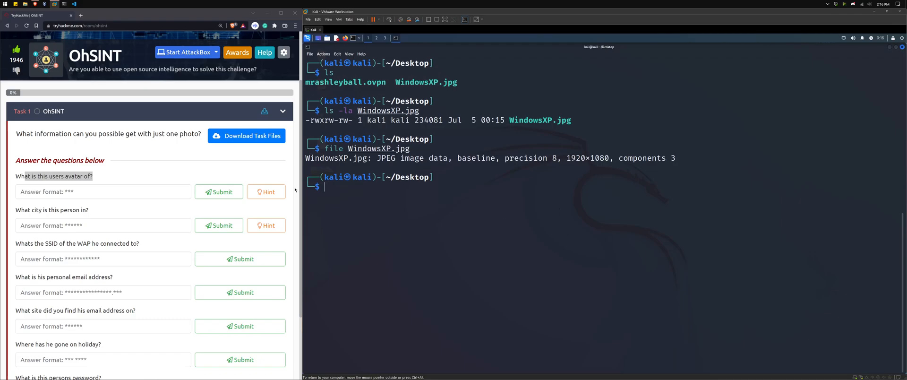
Search the web for exiftool and open the ExifTool by Phil Harvey homepage
left_click(266, 192)
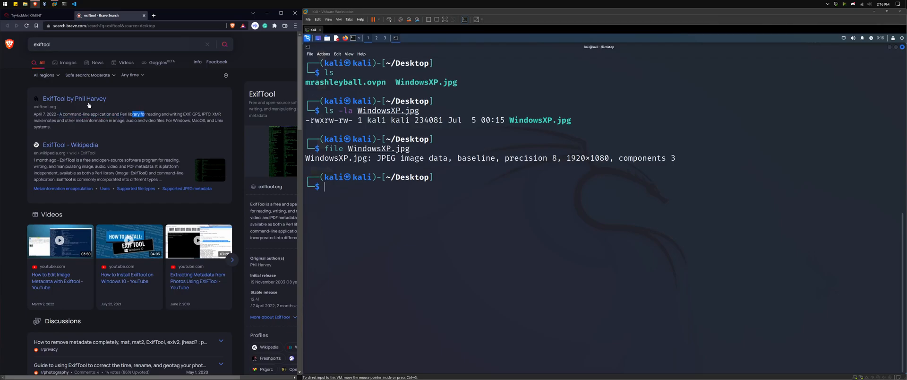
left_click(74, 99)
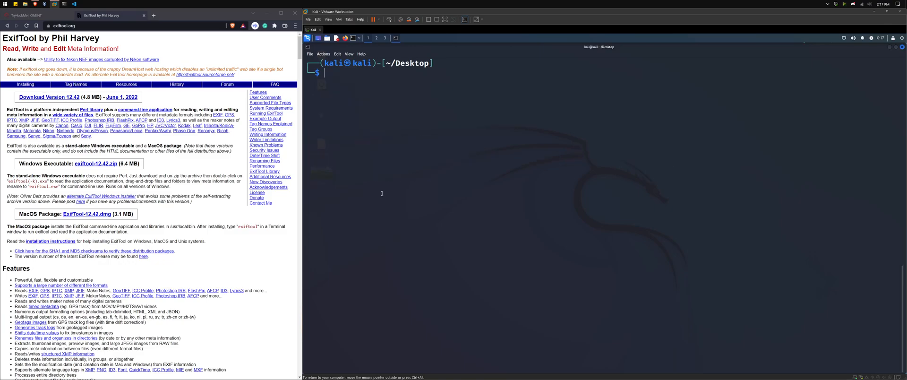
Install exiftool with sudo apt install, supplying the password
type("sudo apt install openvpn")
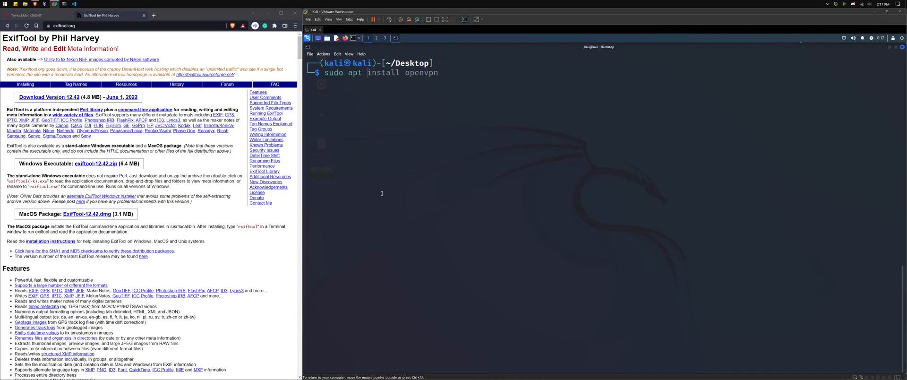
type("ex")
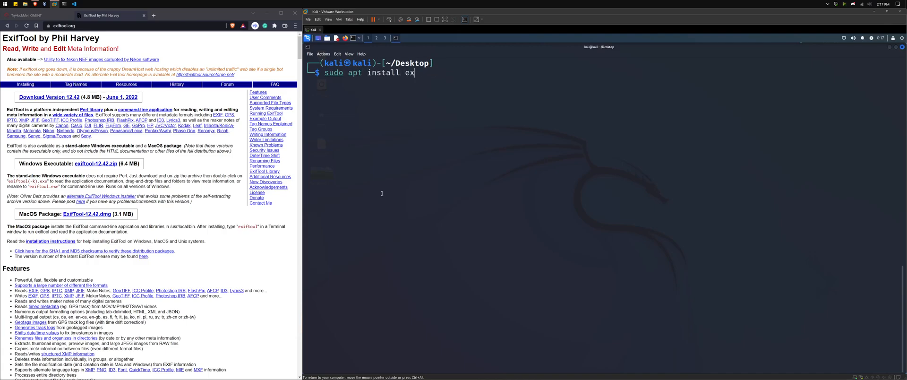
key("Return")
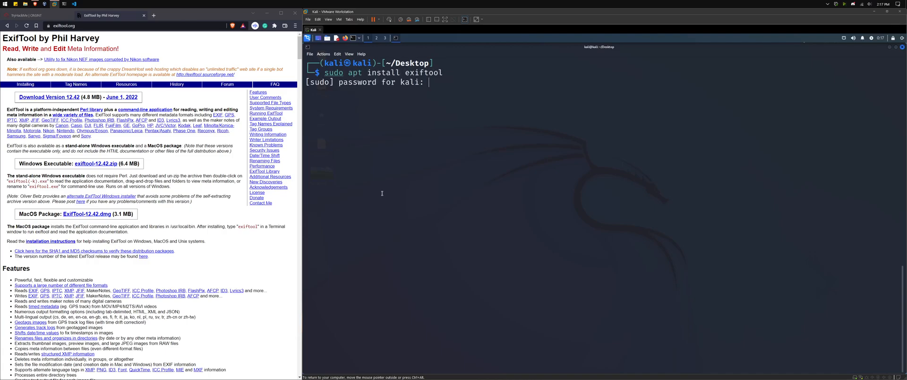
key("Return")
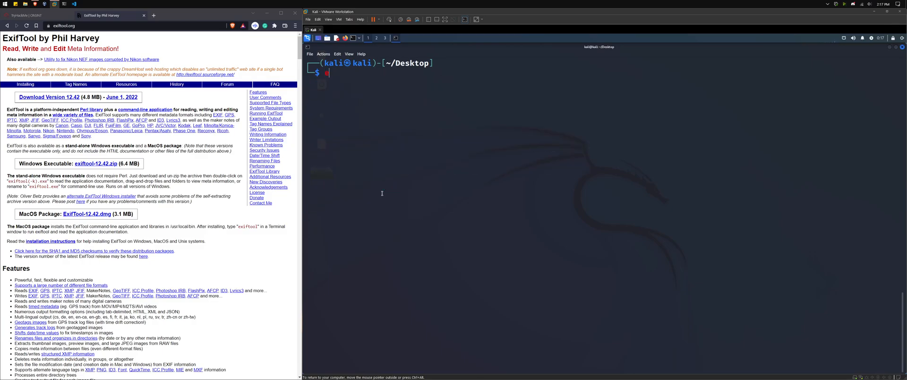
Read the exiftool manual page, then run exiftool on WindowsXP.jpg to list its metadata
type("man e")
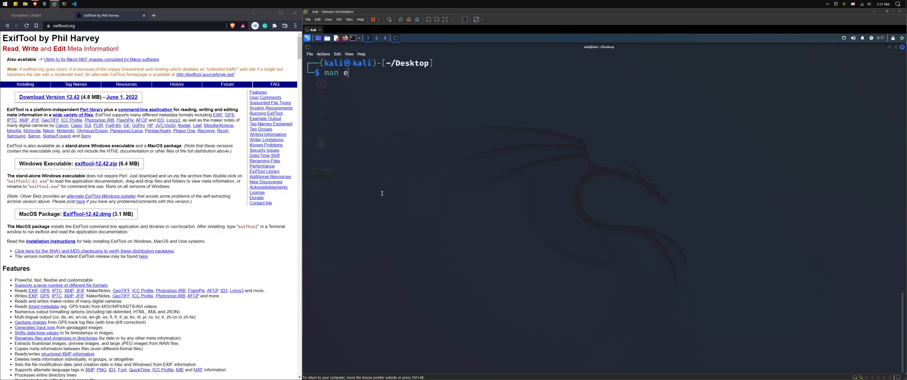
type("xif")
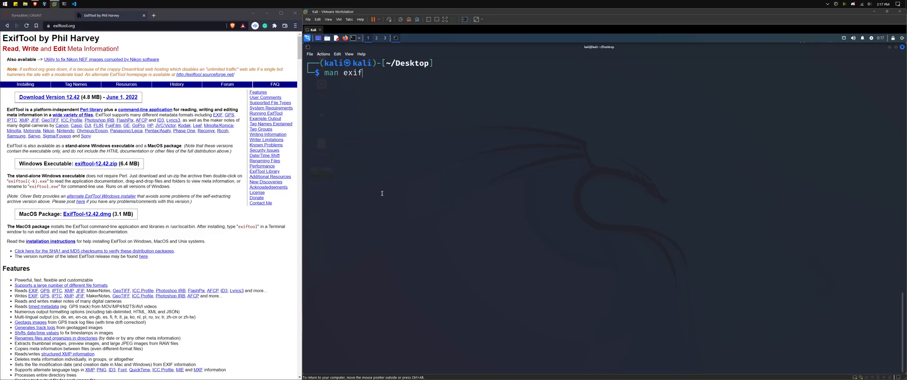
key("Return")
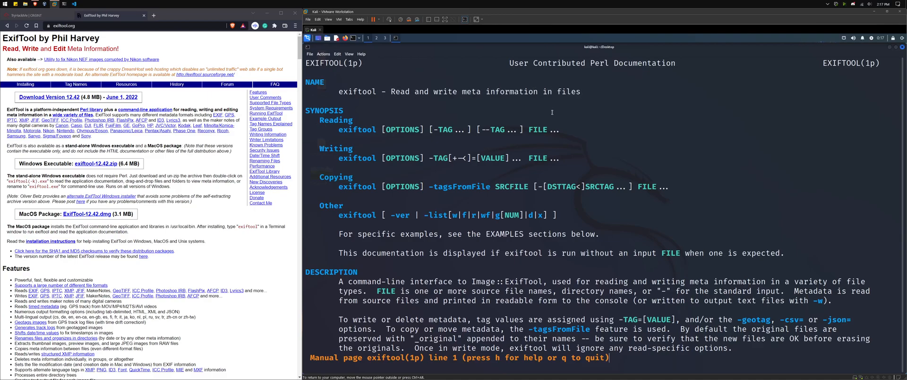
mouse_move(443, 182)
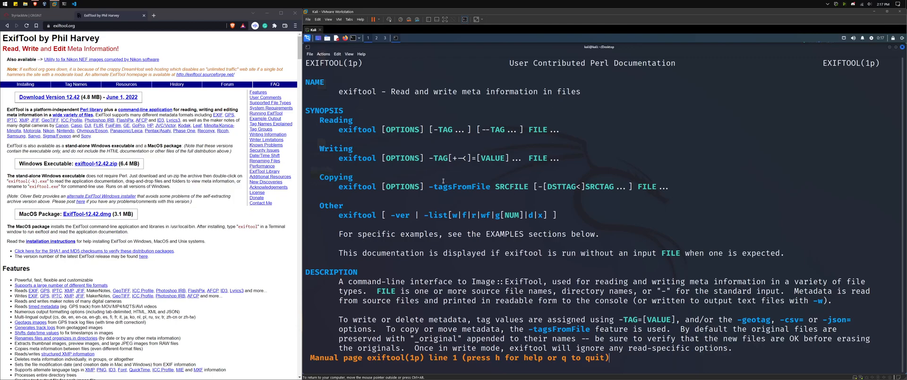
mouse_move(613, 211)
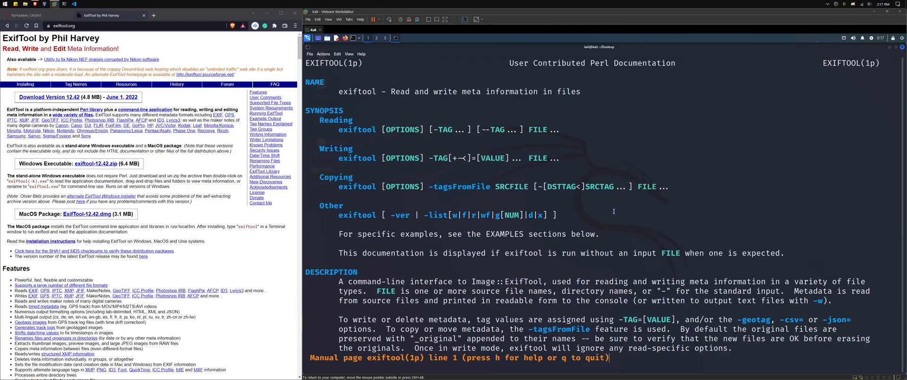
scroll("down", 3)
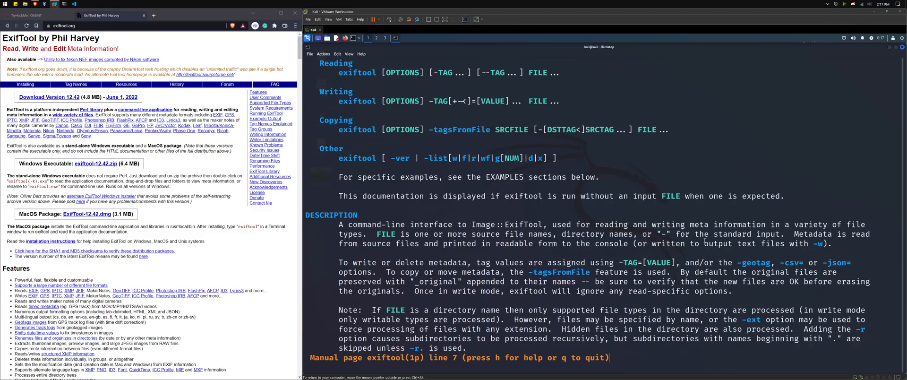
key("q")
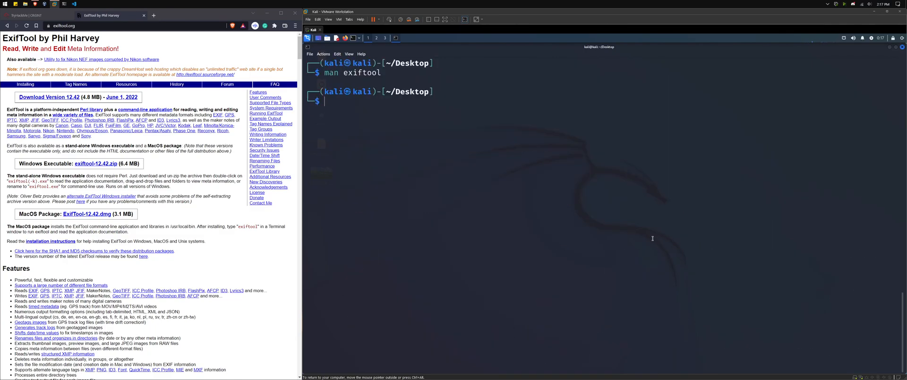
type("exit")
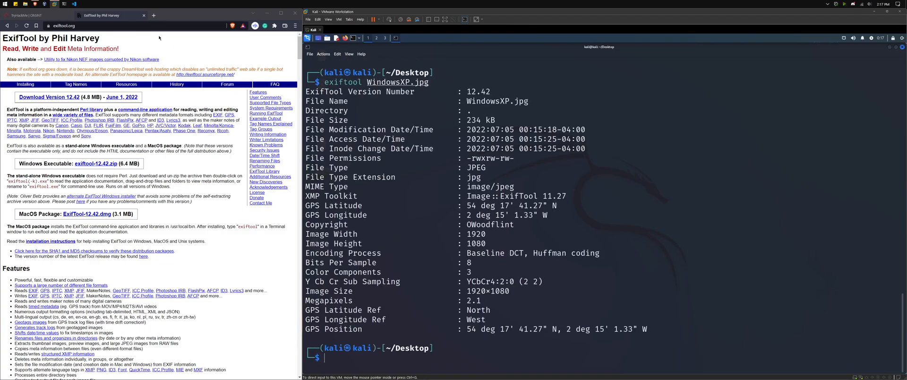
Return to the OhSINT questions, close the hint, and highlight Copyright OWoodflint in the exiftool output
left_click(37, 15)
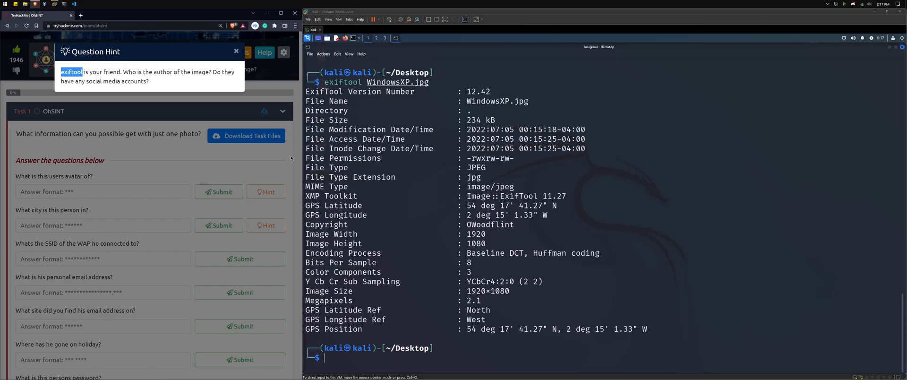
left_click(236, 51)
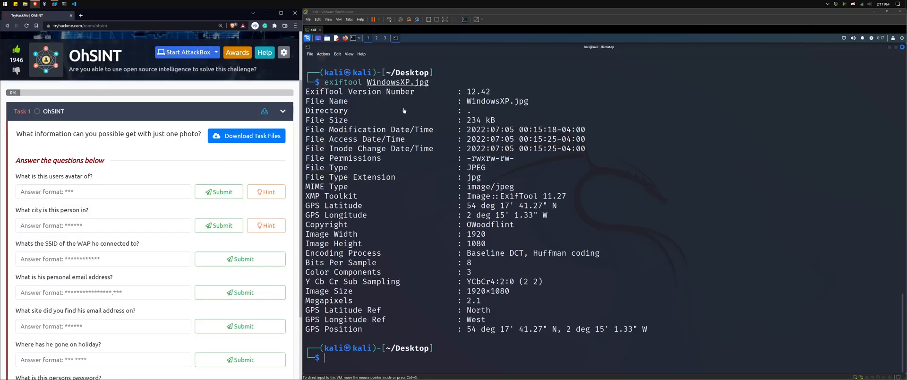
mouse_move(404, 118)
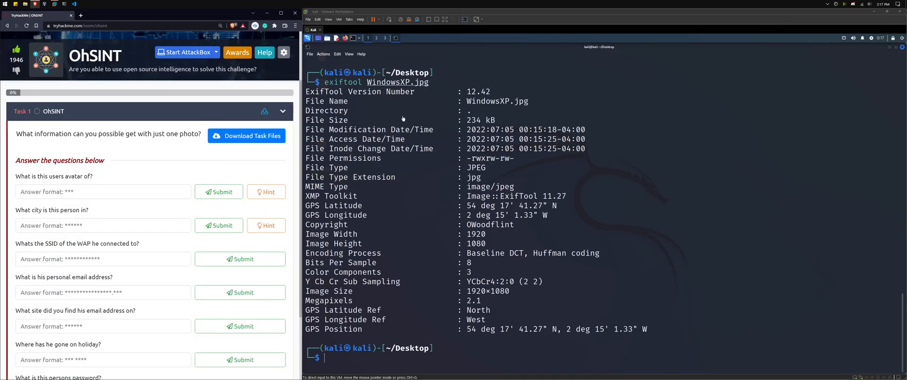
mouse_move(468, 102)
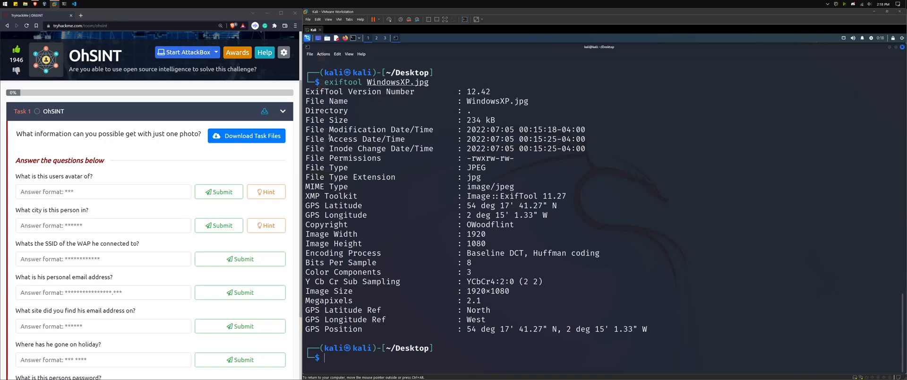
double_click(489, 157)
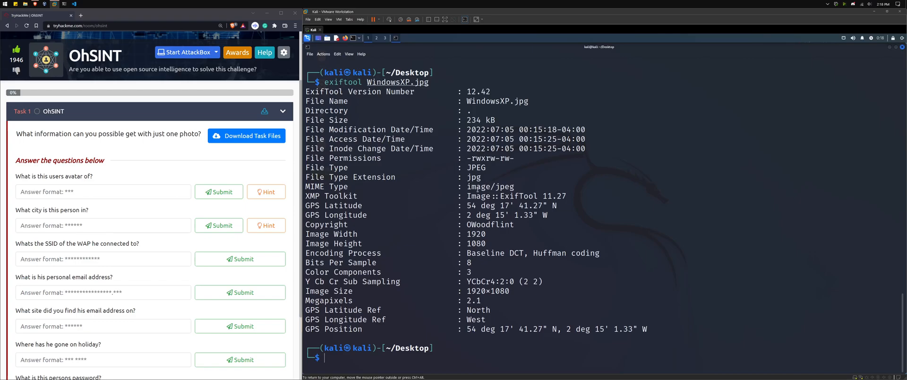
double_click(326, 224)
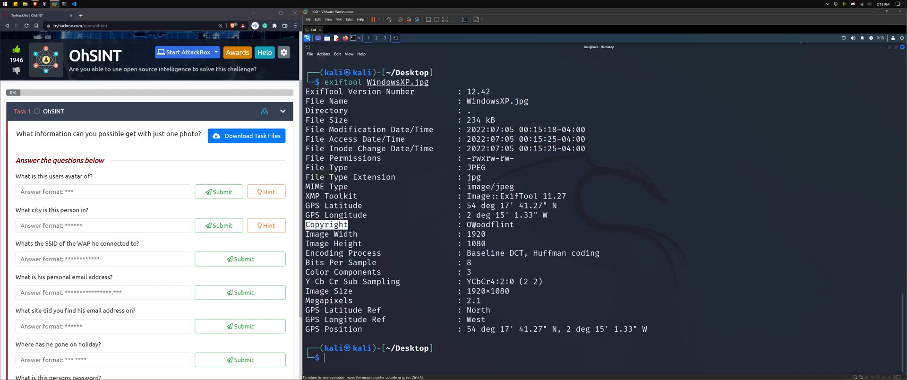
double_click(490, 224)
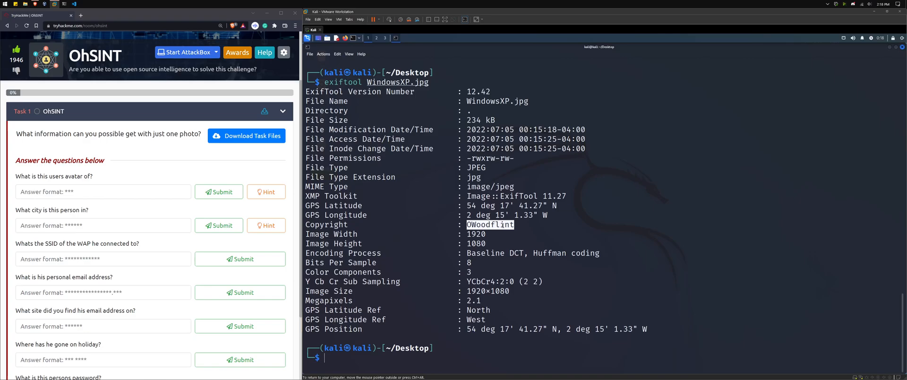
mouse_move(452, 226)
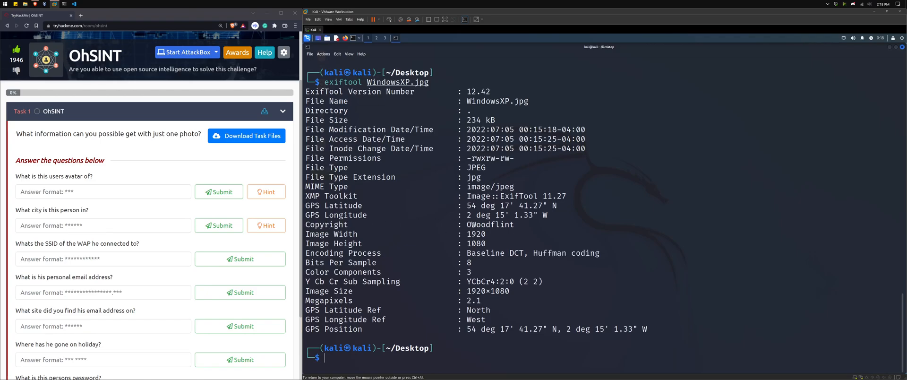
double_click(489, 224)
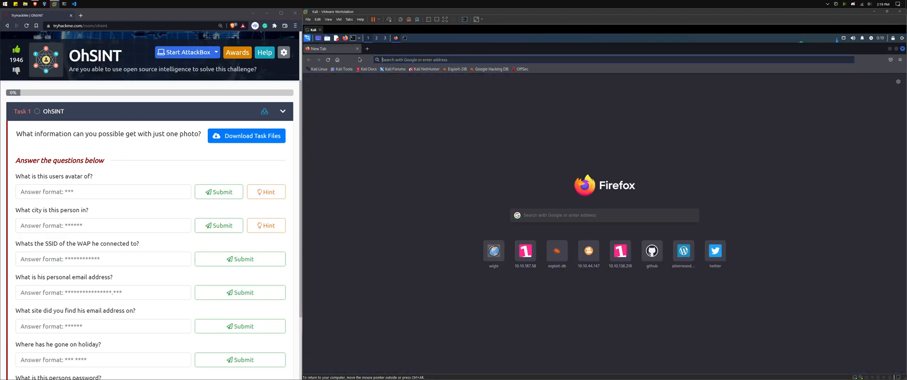
Google OWoodflint, open the GitHub people_finder result in another tab, and browse the results to Related searches
type("OWoodflint")
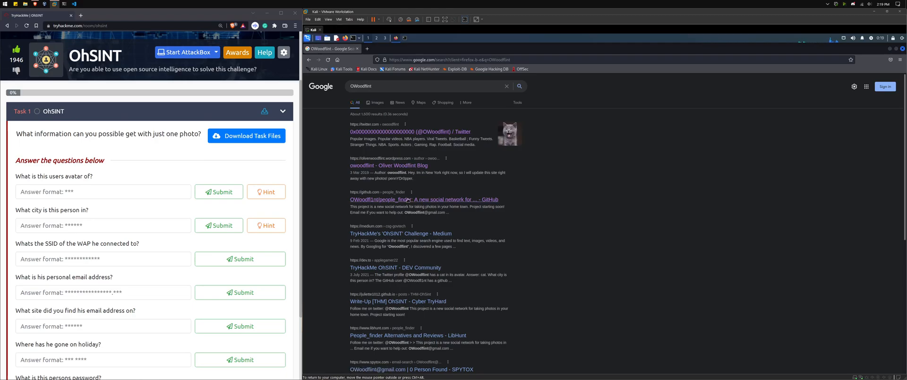
mouse_move(389, 165)
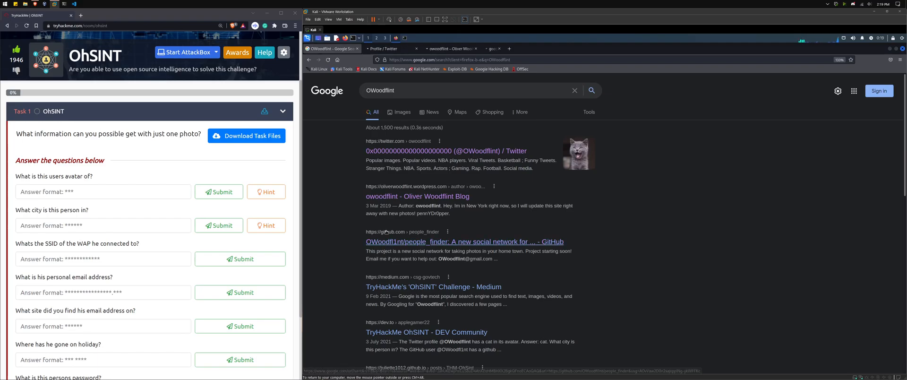
left_click(463, 241)
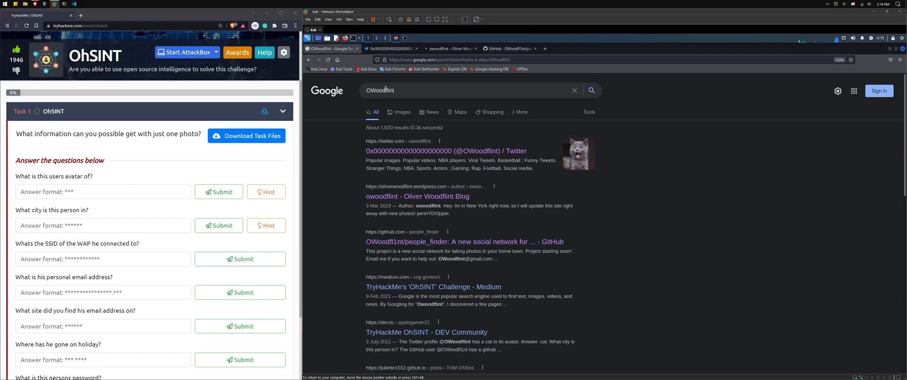
mouse_move(408, 151)
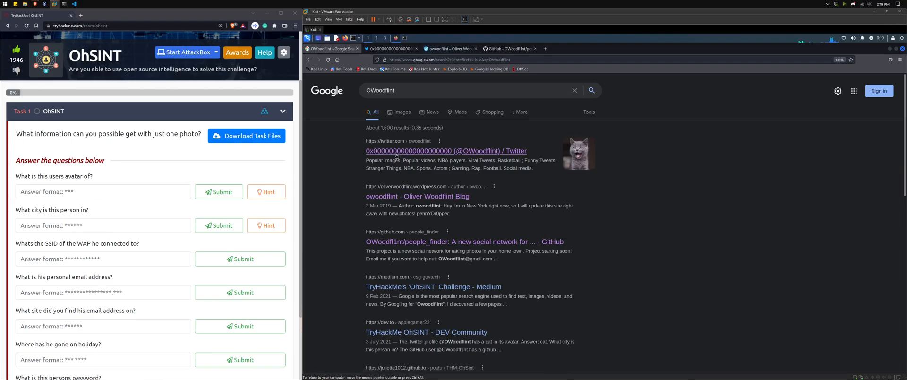
mouse_move(402, 158)
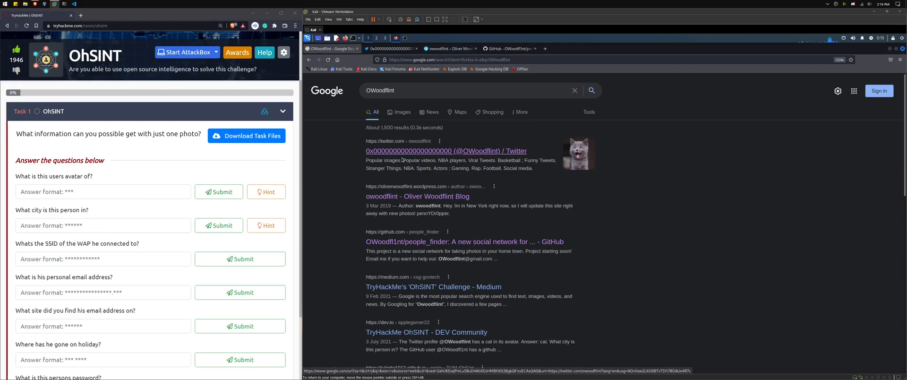
mouse_move(405, 241)
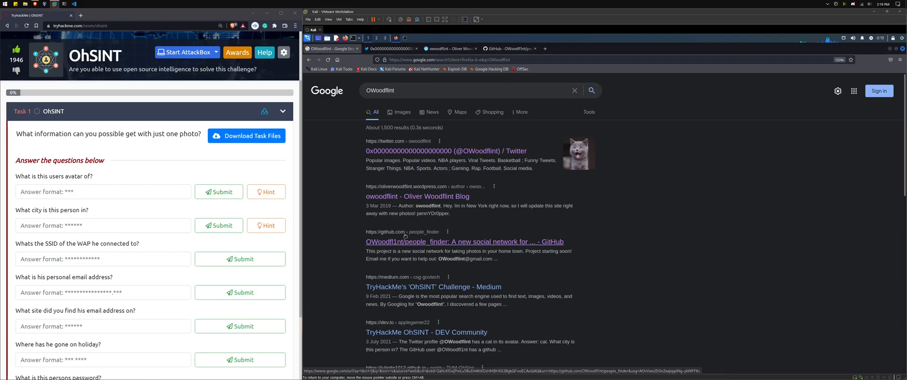
mouse_move(416, 195)
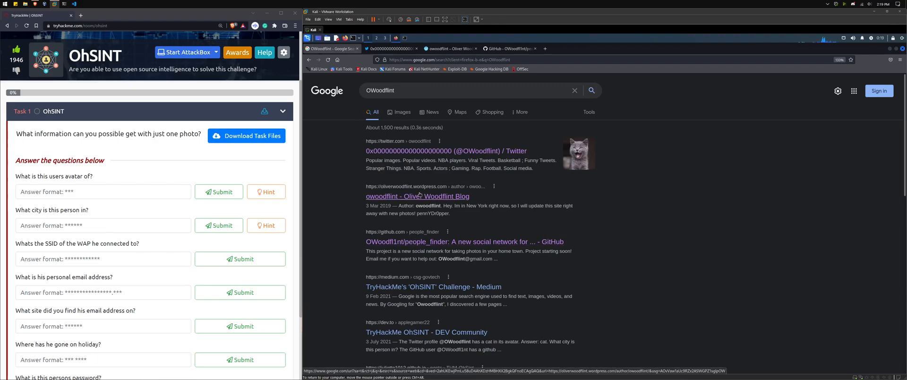
mouse_move(403, 90)
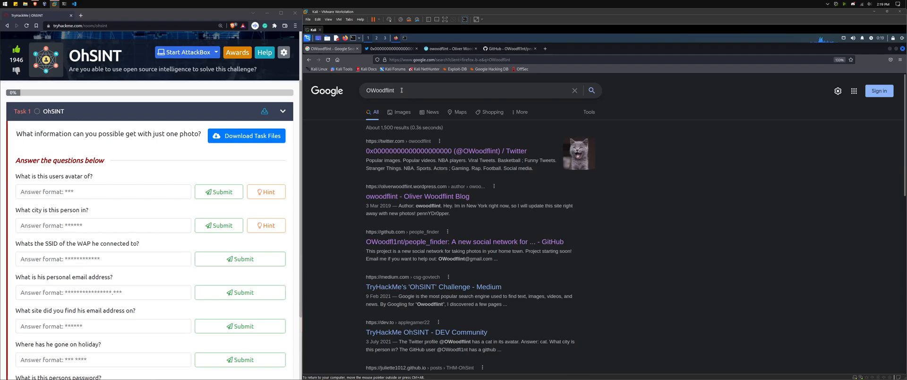
mouse_move(409, 151)
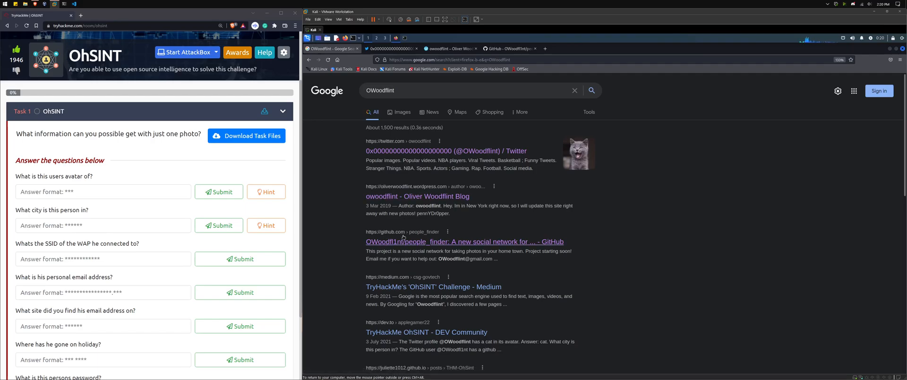
mouse_move(334, 270)
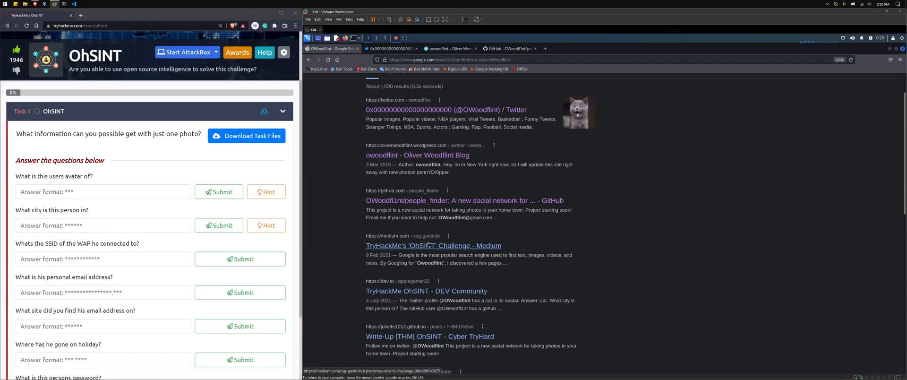
scroll("up", 3)
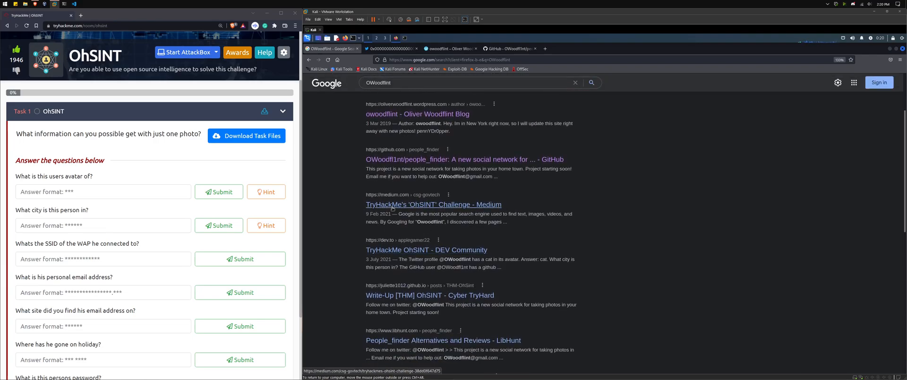
scroll("down", 3)
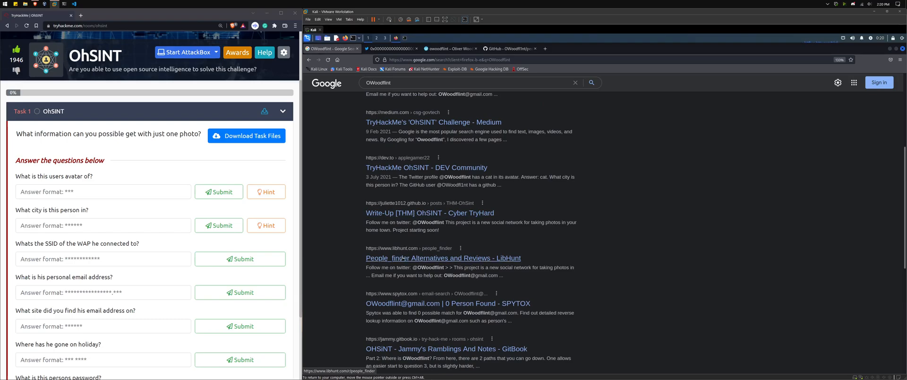
scroll("down", 3)
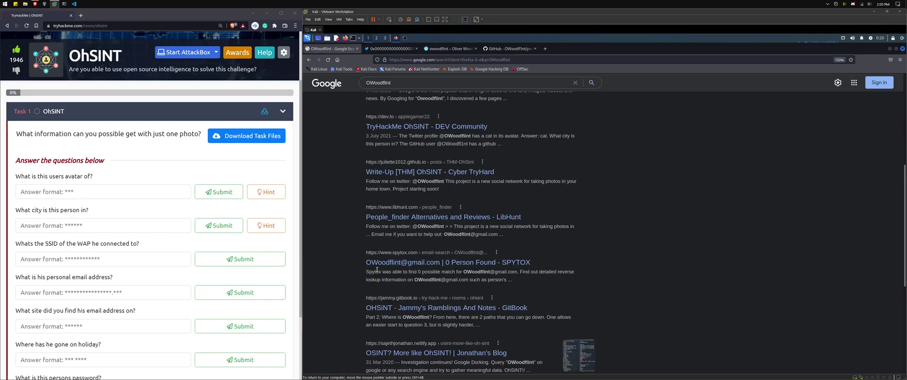
scroll("down", 3)
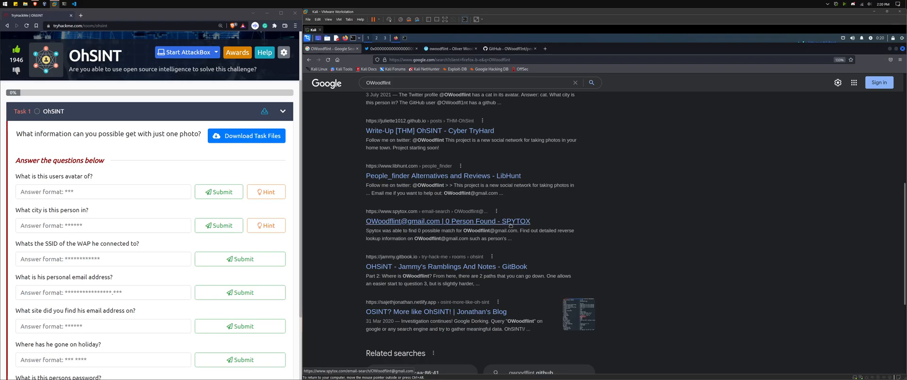
scroll("down", 3)
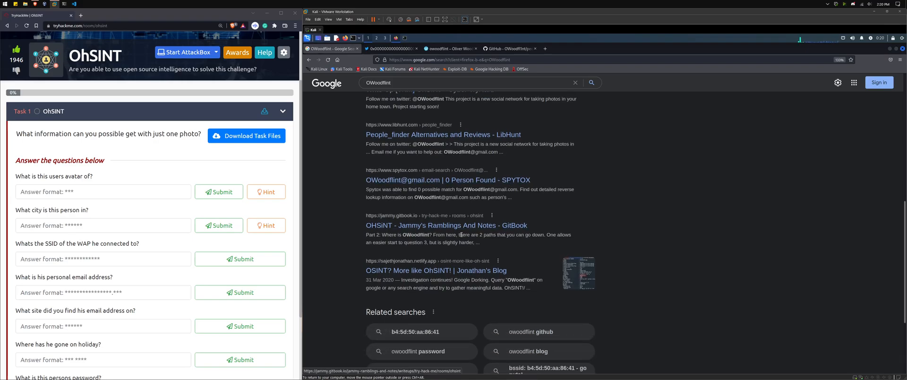
scroll("up", 3)
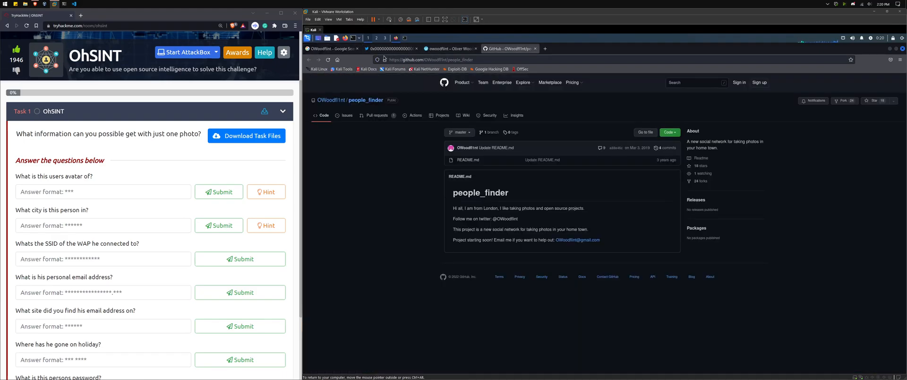
left_click(390, 48)
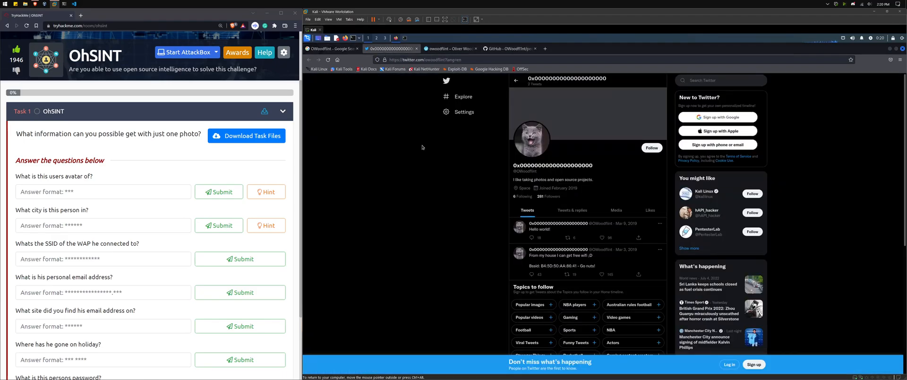
mouse_move(452, 210)
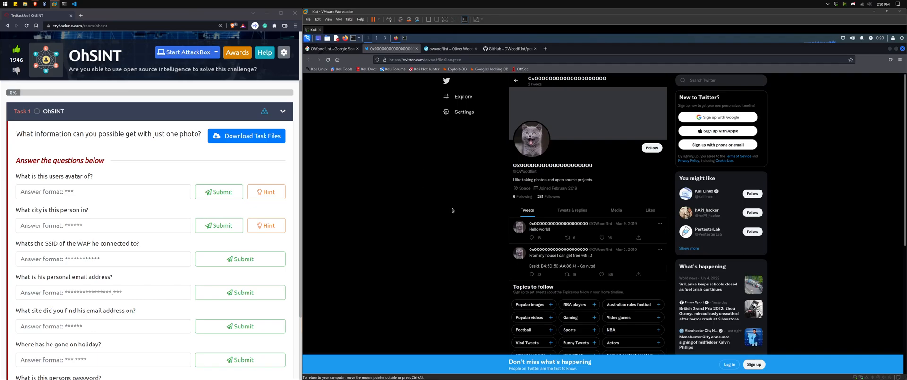
mouse_move(451, 239)
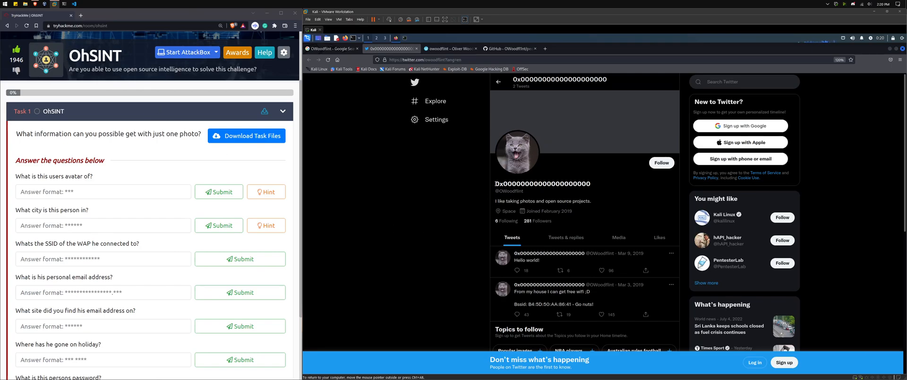
mouse_move(442, 159)
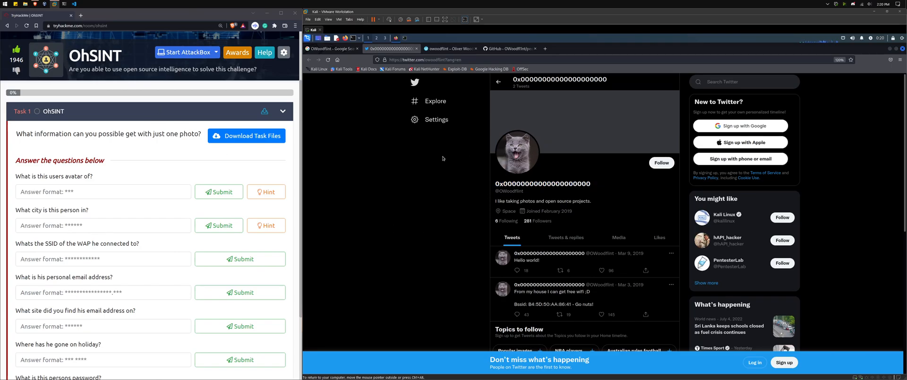
scroll("down", 3)
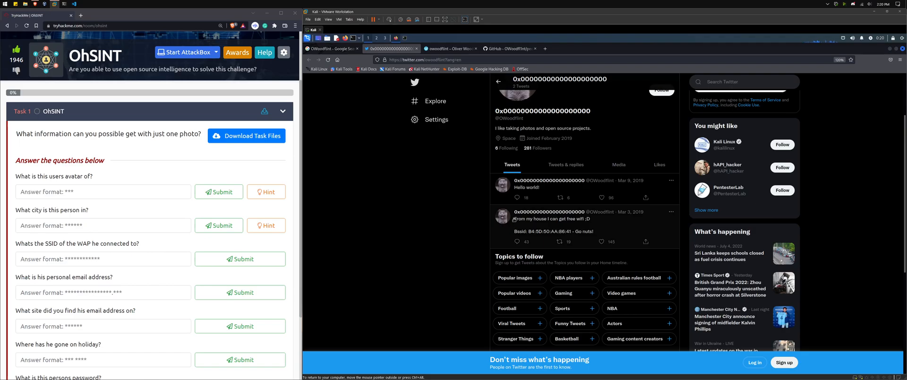
scroll("up", 3)
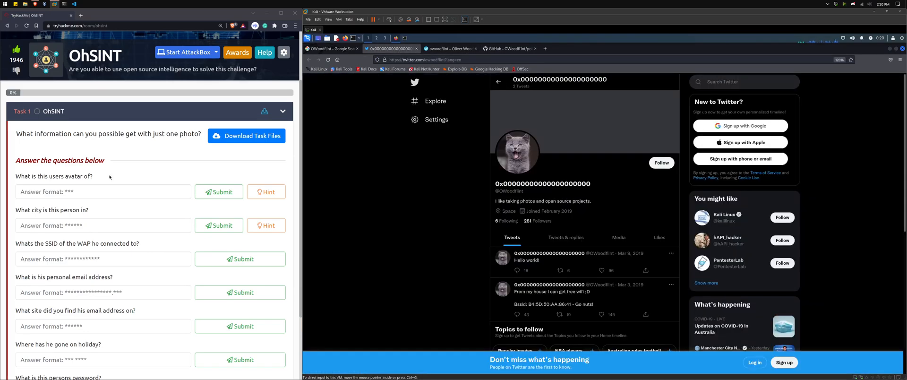
Answer the avatar question with 'cat' and submit it
double_click(53, 176)
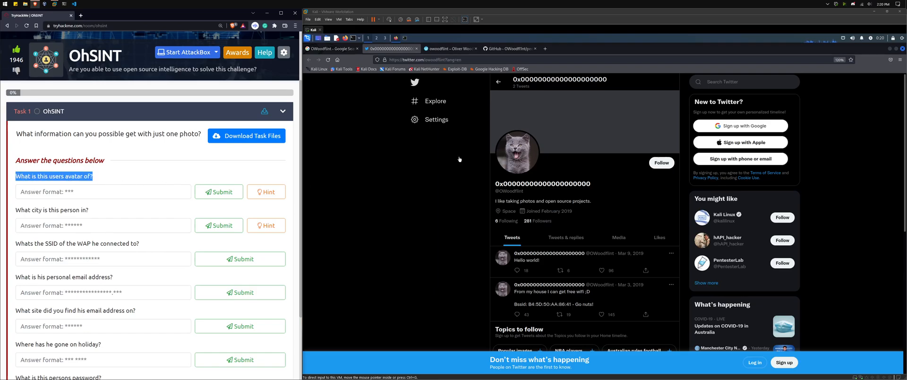
left_click(509, 48)
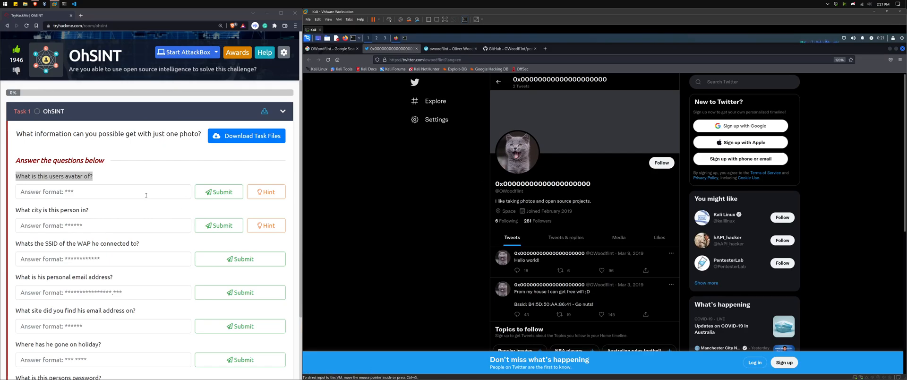
type("ca")
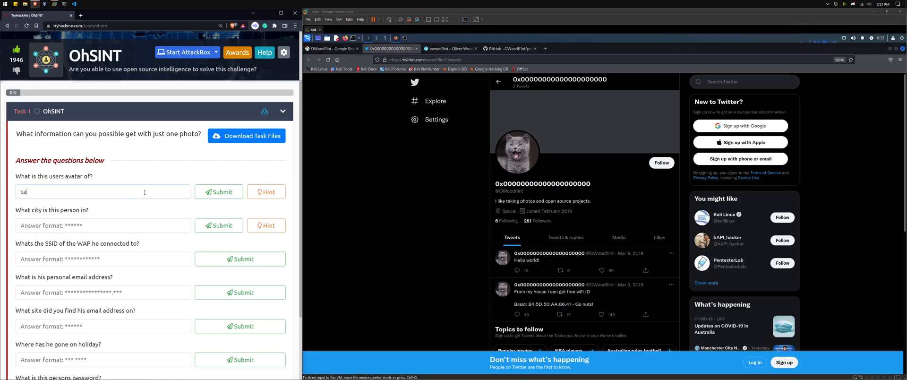
left_click(218, 191)
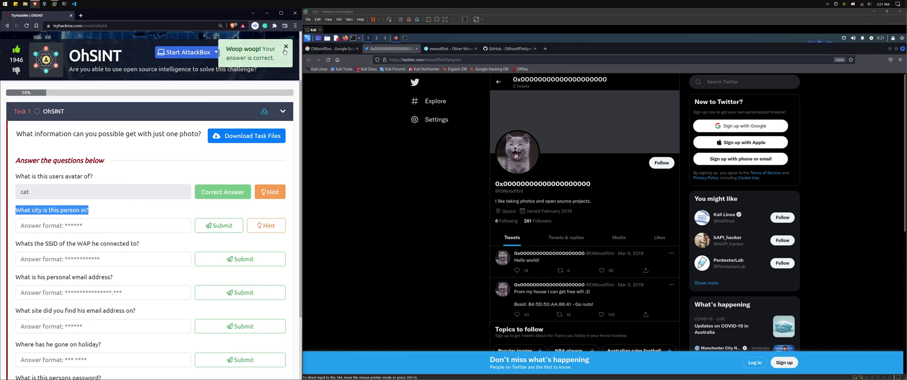
Dismiss the notification and open OWoodflint's free wifi tweet showing BSSID B4:5D:50:AA:86:41
left_click(286, 47)
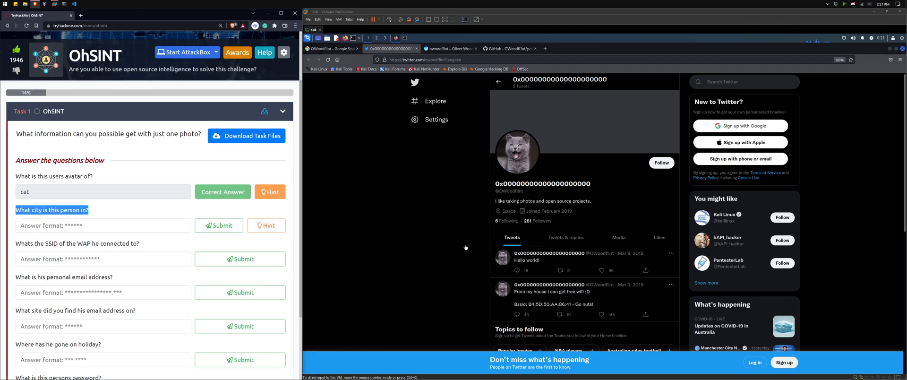
scroll("down", 3)
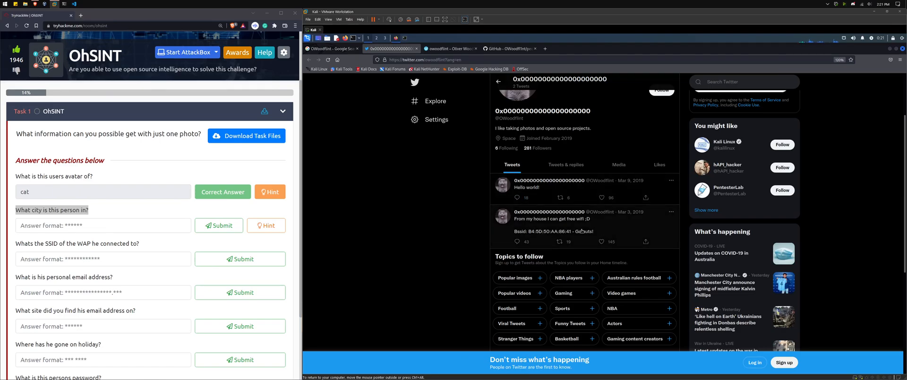
left_click(550, 218)
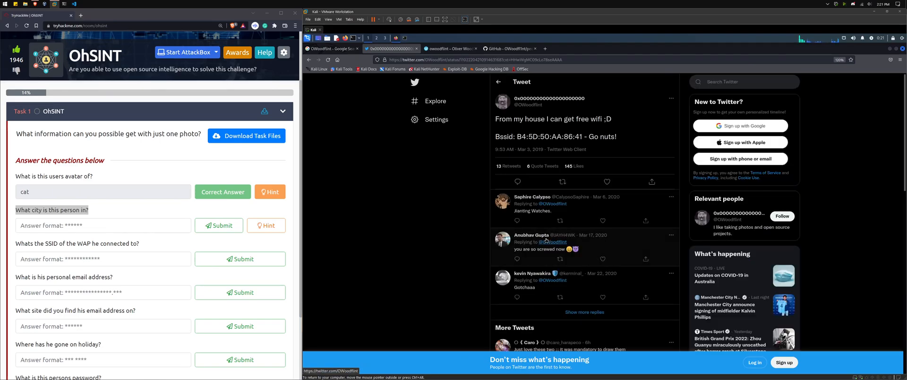
scroll("down", 3)
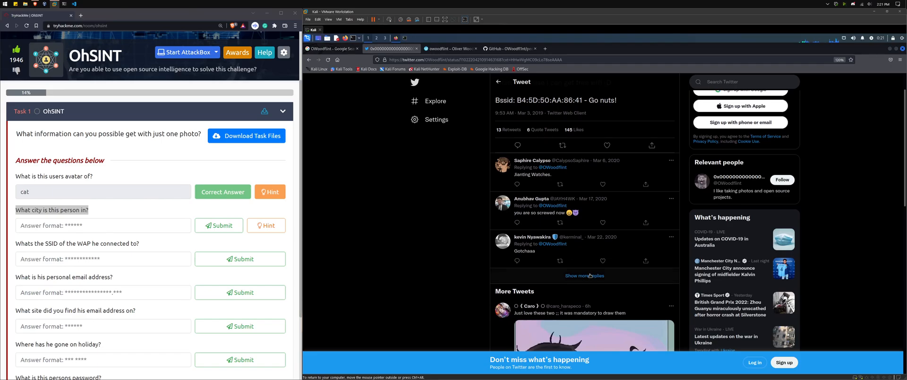
scroll("down", 3)
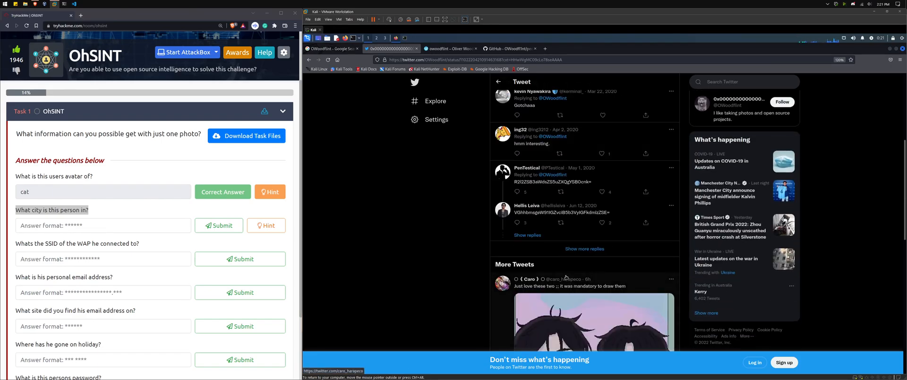
scroll("up", 3)
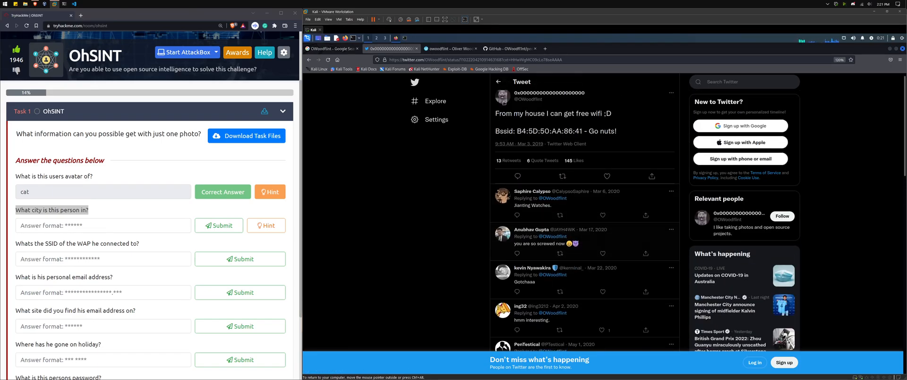
left_click(549, 93)
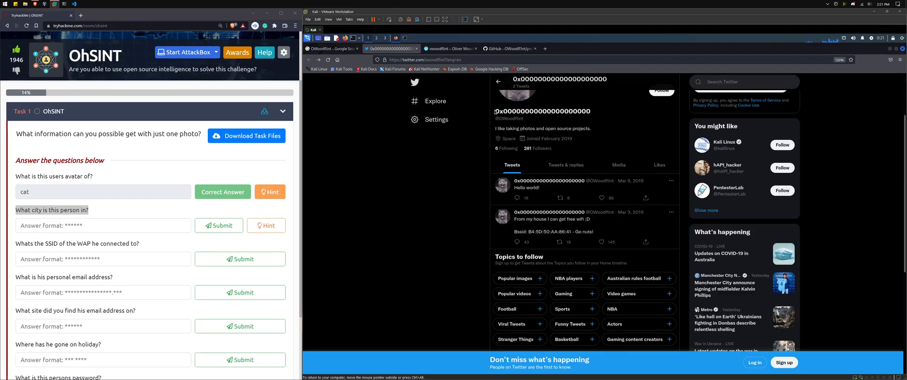
mouse_move(451, 48)
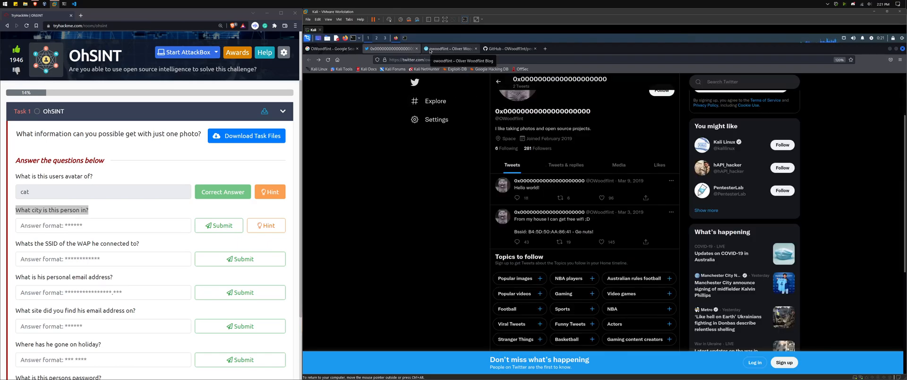
Check the Oliver Woodflint WordPress blog, select the sentence about being in New York, and return to Twitter
left_click(450, 48)
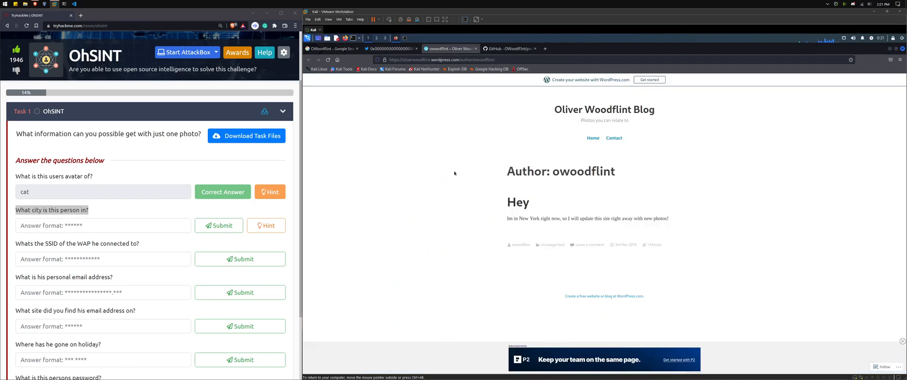
left_click(391, 48)
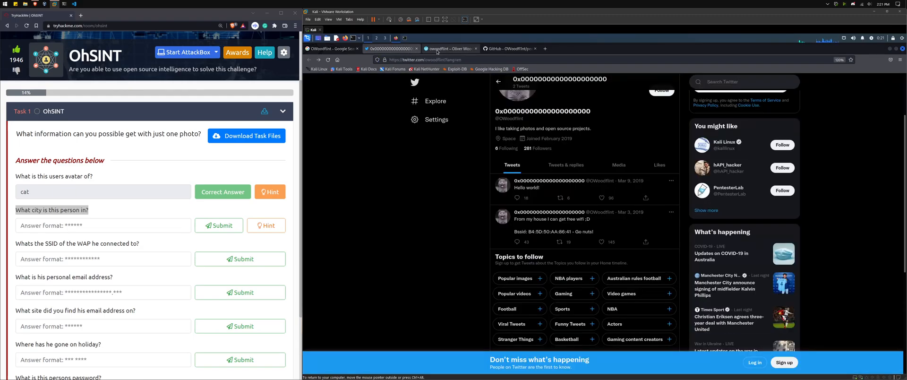
left_click(448, 49)
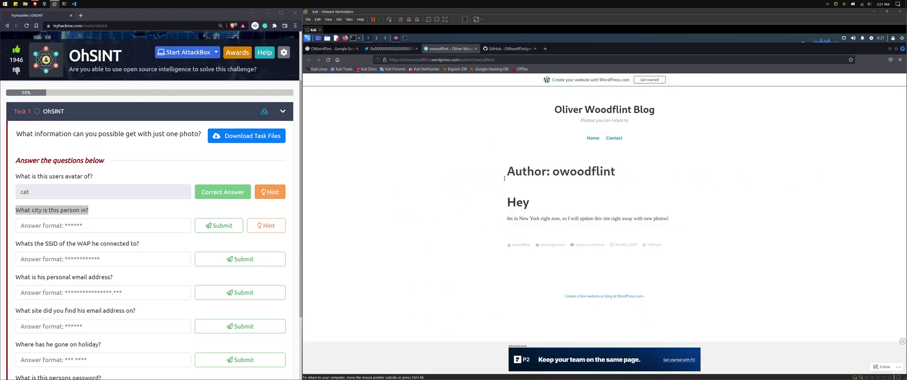
left_click_drag(508, 218, 559, 218)
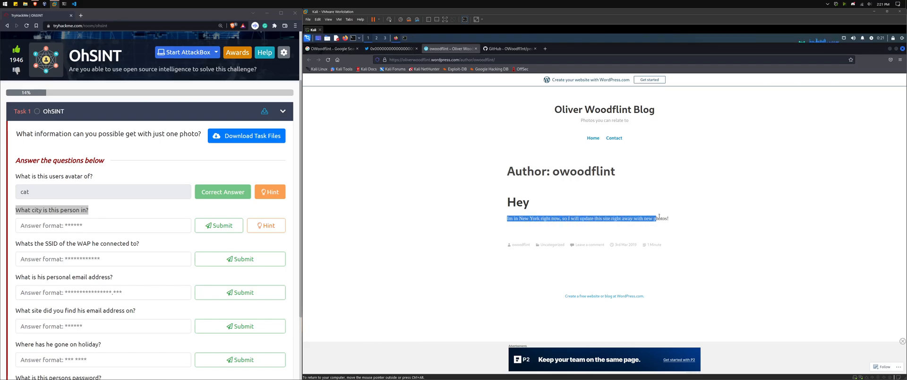
left_click(390, 48)
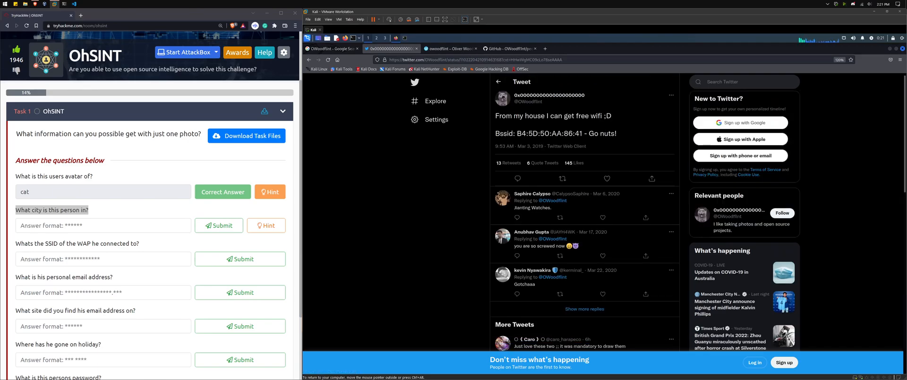
Guess 'new' (New York from the blog post) as the city; TryHackMe rejects it as incorrect
left_click(549, 94)
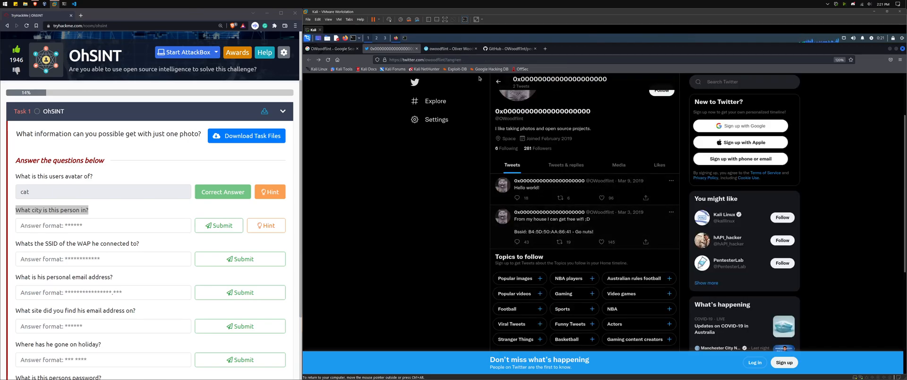
left_click(448, 48)
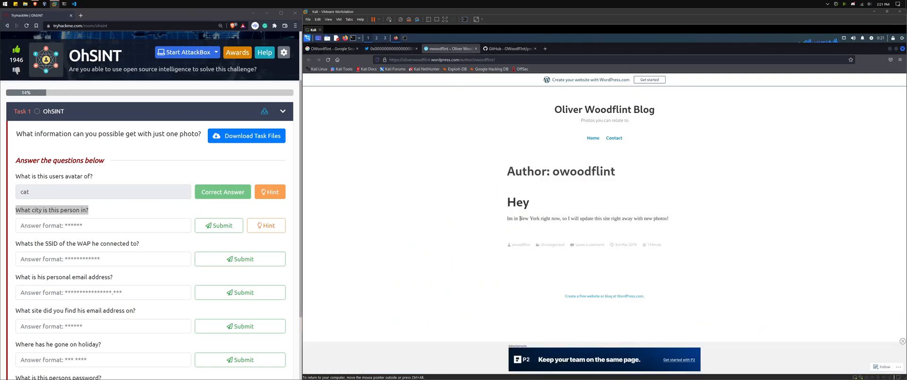
double_click(527, 219)
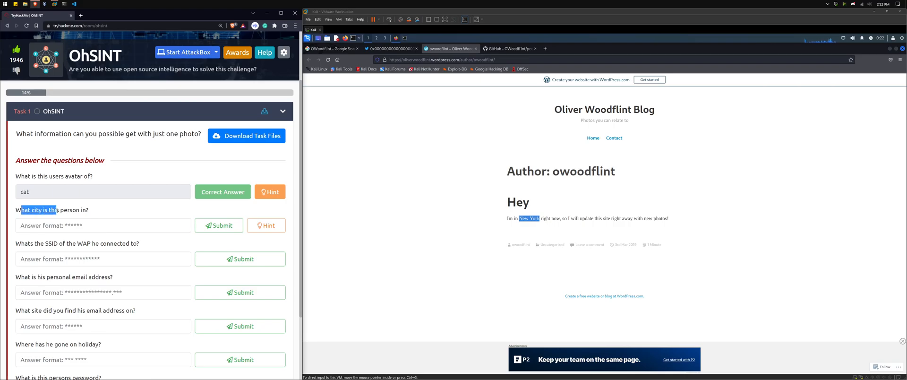
type("ne")
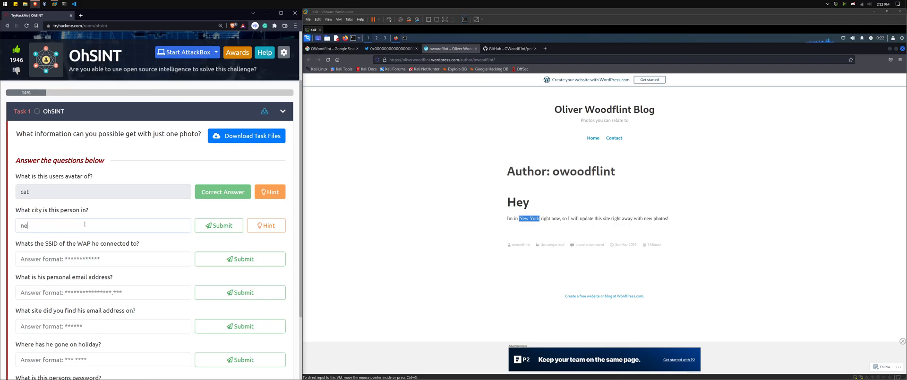
type("w")
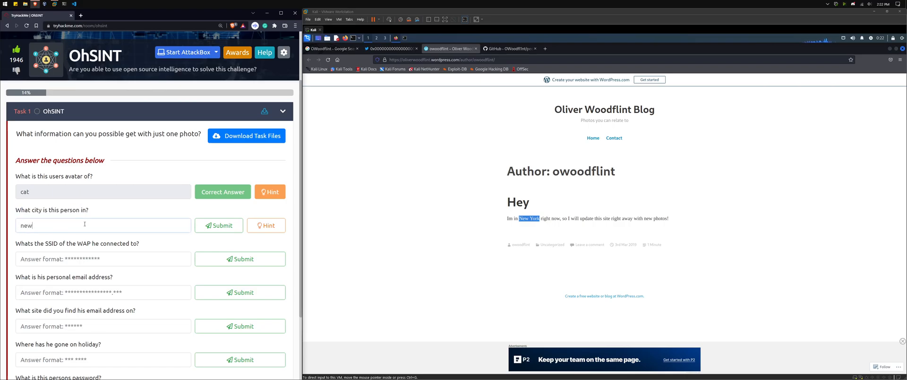
left_click(218, 225)
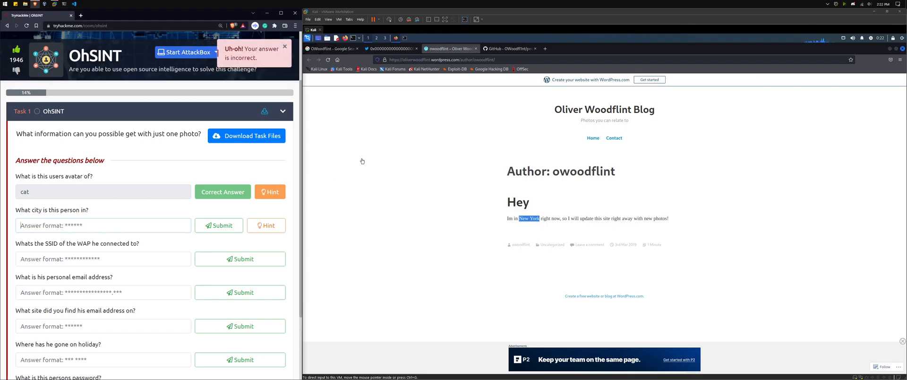
left_click(506, 48)
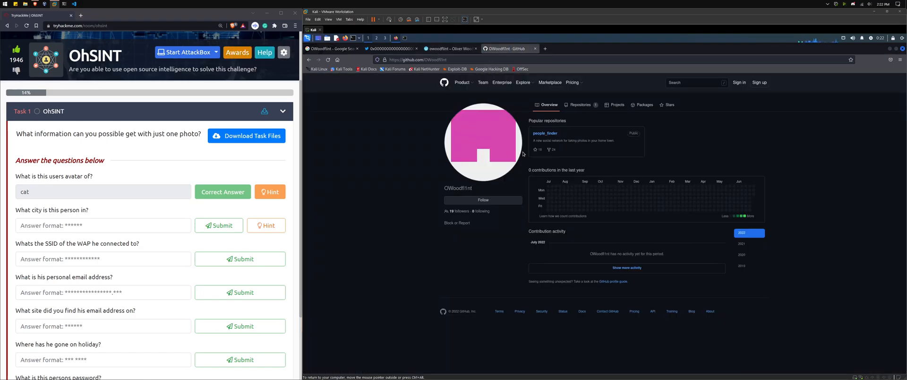
mouse_move(456, 188)
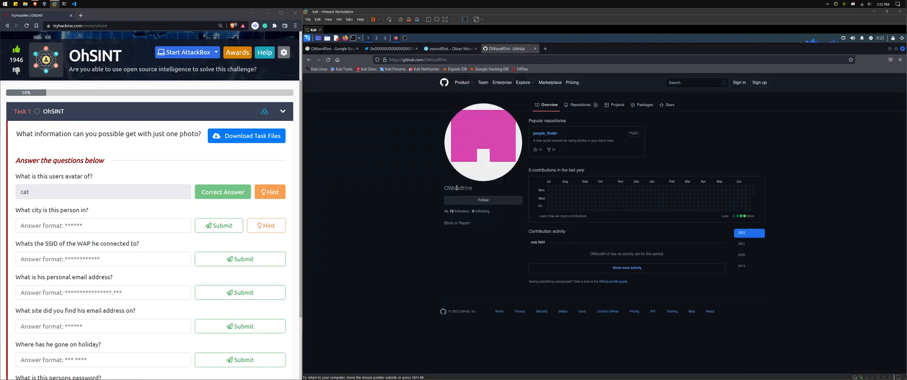
mouse_move(544, 134)
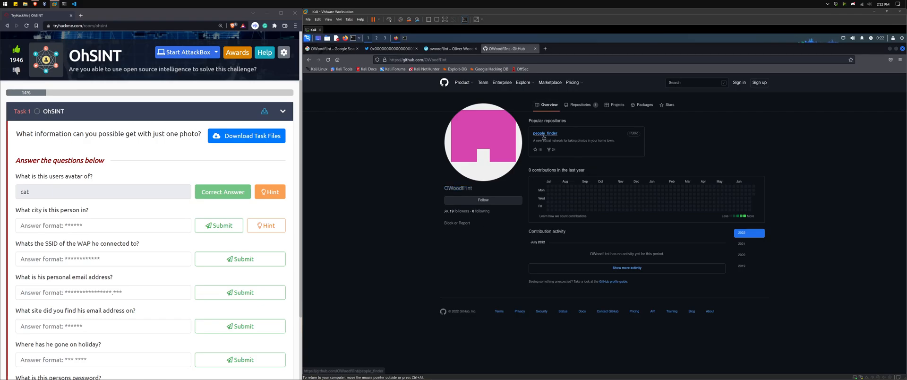
Find London in the people_finder README and get 'london' accepted as the city answer
left_click(544, 133)
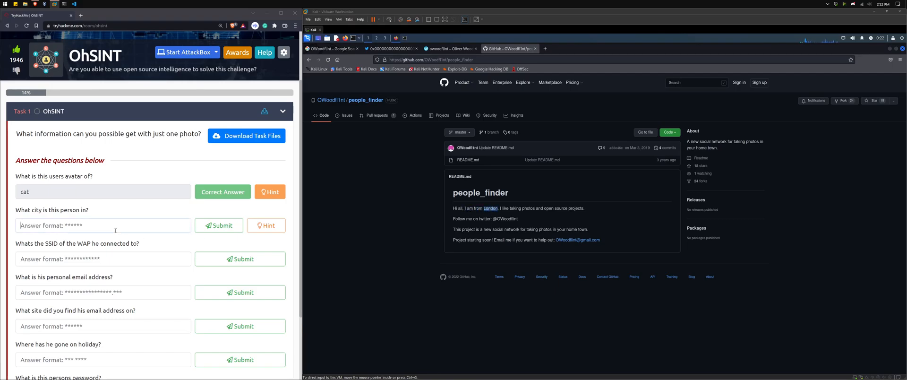
type("london")
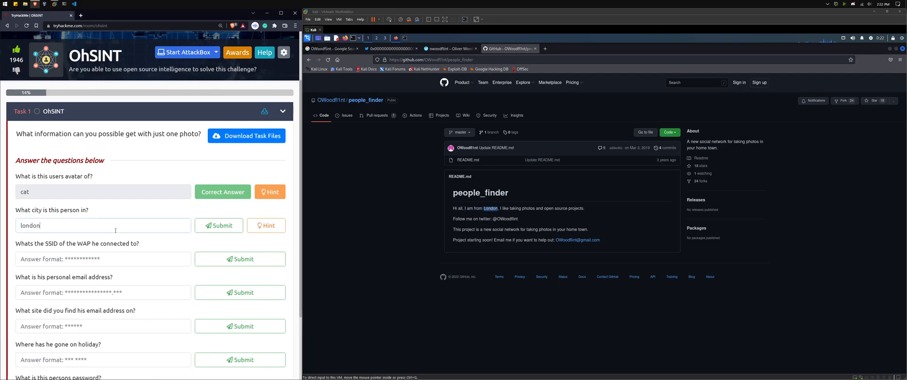
left_click(218, 225)
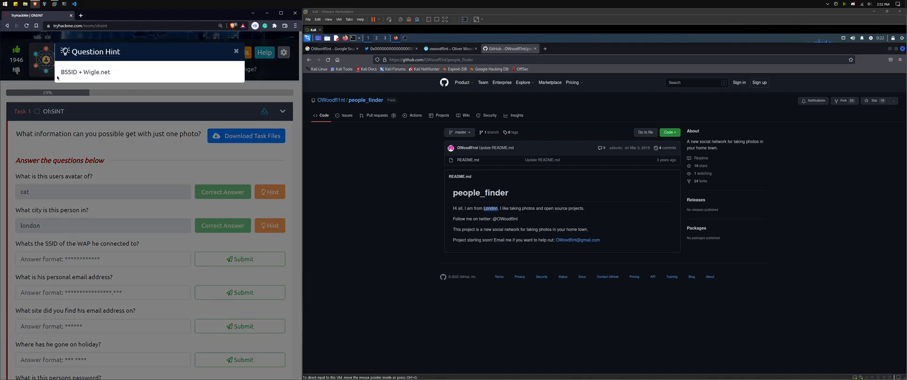
Copy 'Wigle.net' from the SSID hint and load wigle.net in a new Firefox tab
double_click(97, 72)
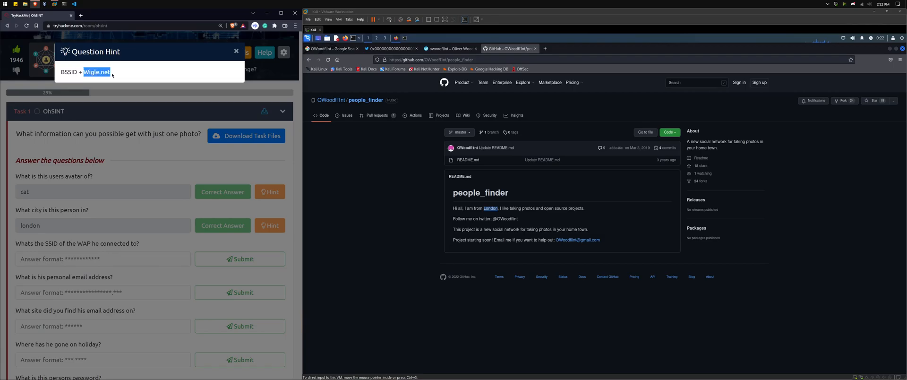
left_click(235, 51)
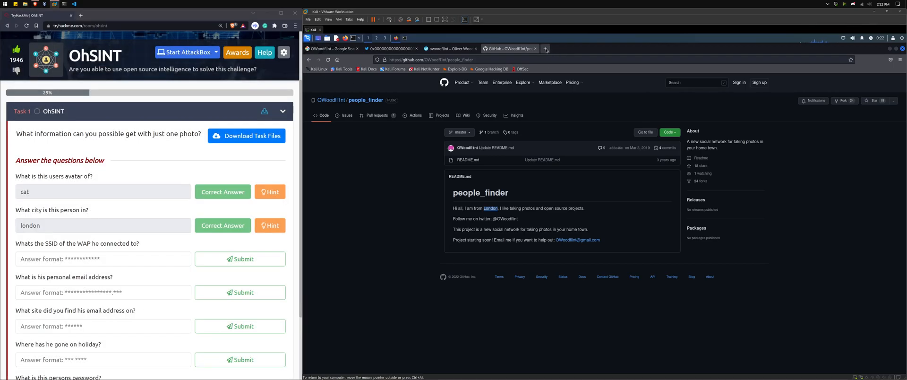
left_click(545, 48)
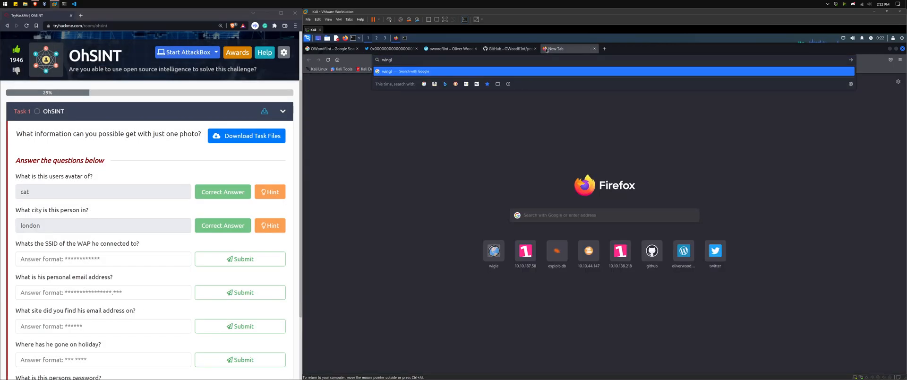
key("Backspace")
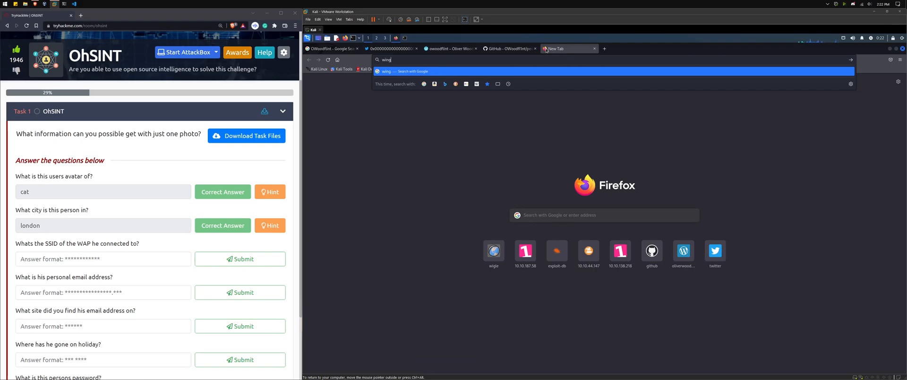
left_click(509, 49)
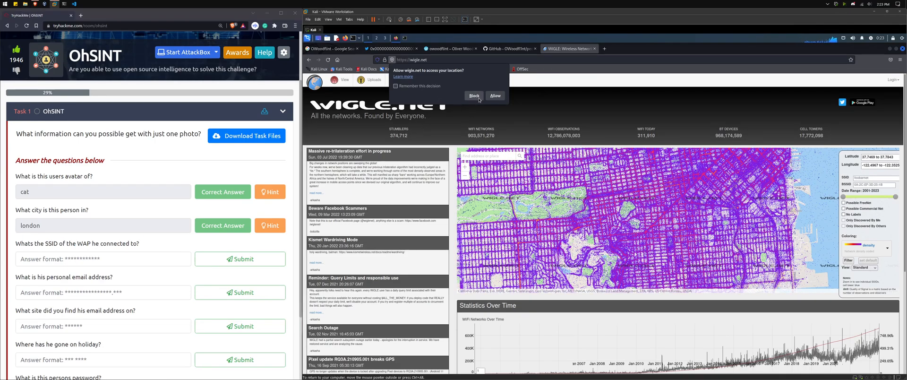
Block WiGLE's location request, reach the BSSID search field, and return to the Twitter tab
left_click(473, 95)
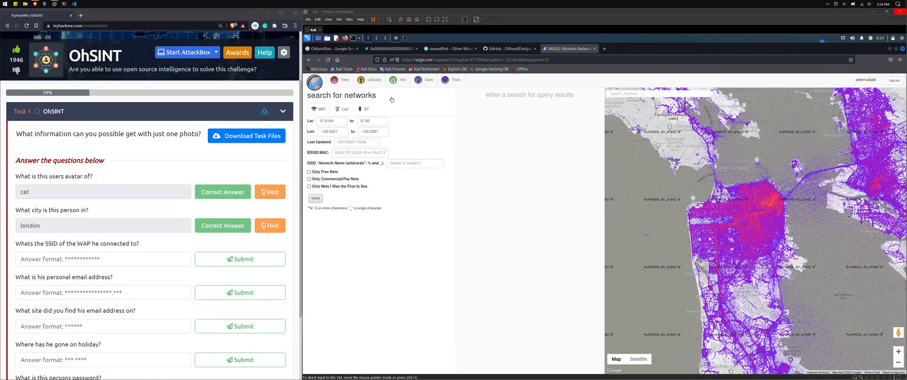
mouse_move(371, 128)
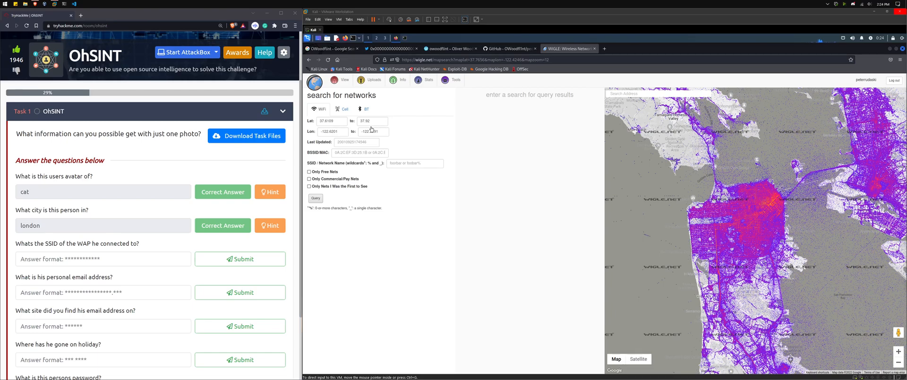
left_click(359, 153)
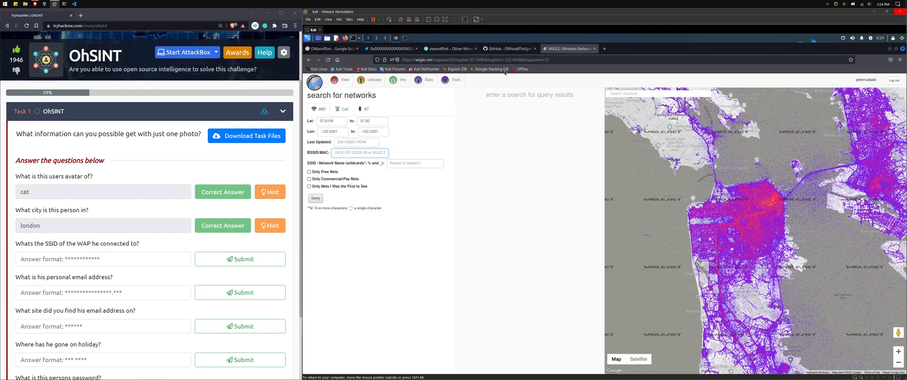
left_click(390, 48)
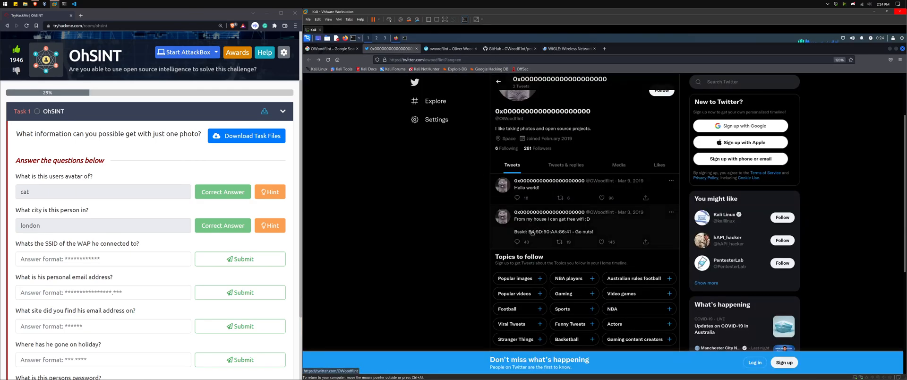
Select the BSSID B4:5D:50:AA:86:41 in the free wifi tweet for WiGLE's BSSID search
double_click(550, 232)
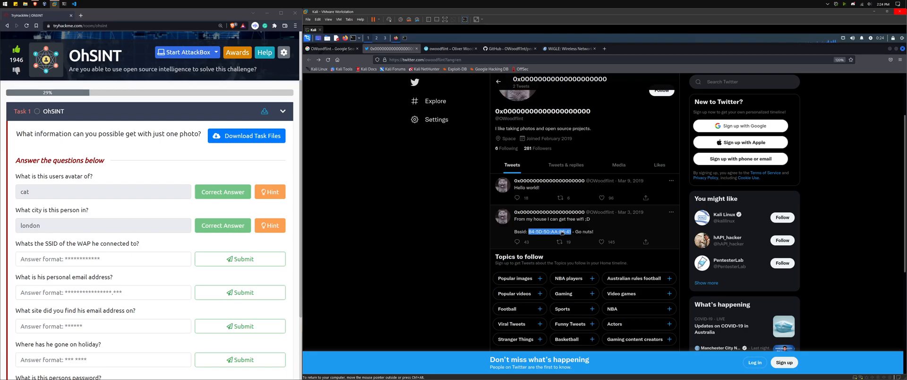
left_click(568, 48)
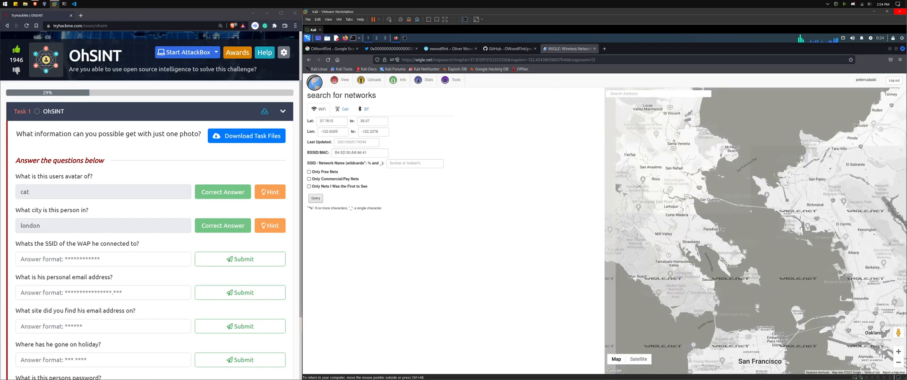
Zoom the WiGLE map from world view into central London to the network marker near Charles II St
scroll("down", 3)
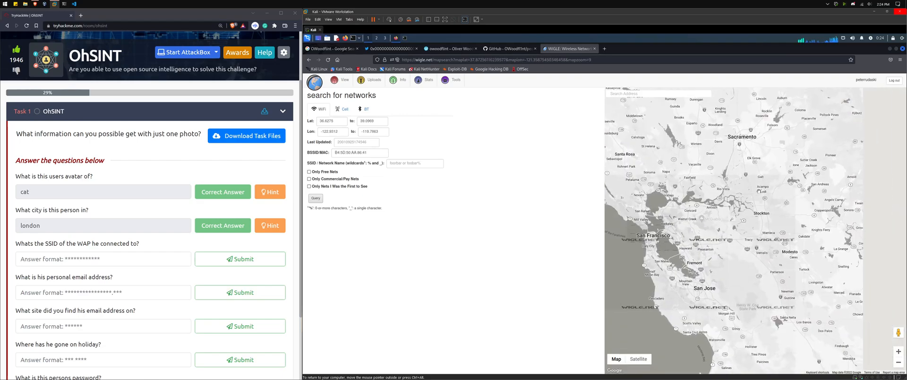
scroll("down", 3)
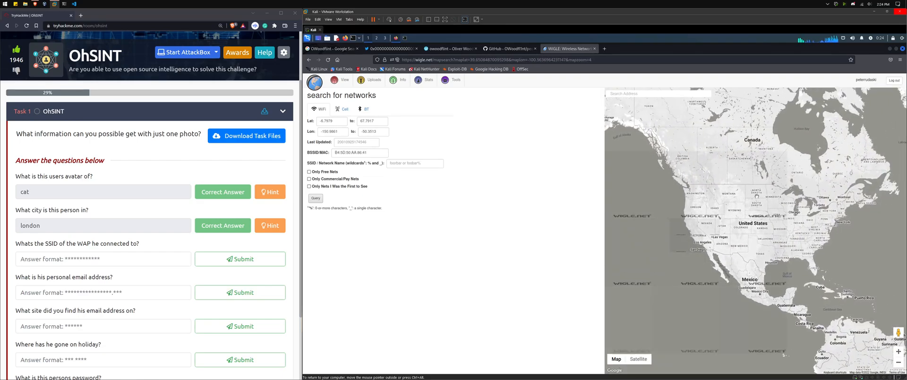
scroll("down", 3)
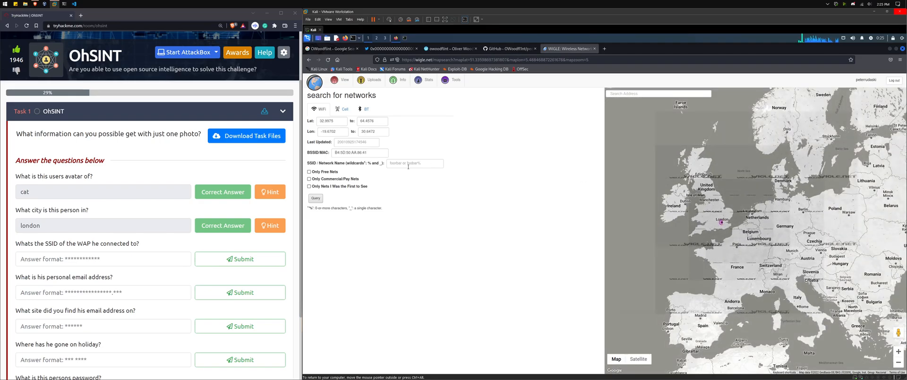
scroll("down", 3)
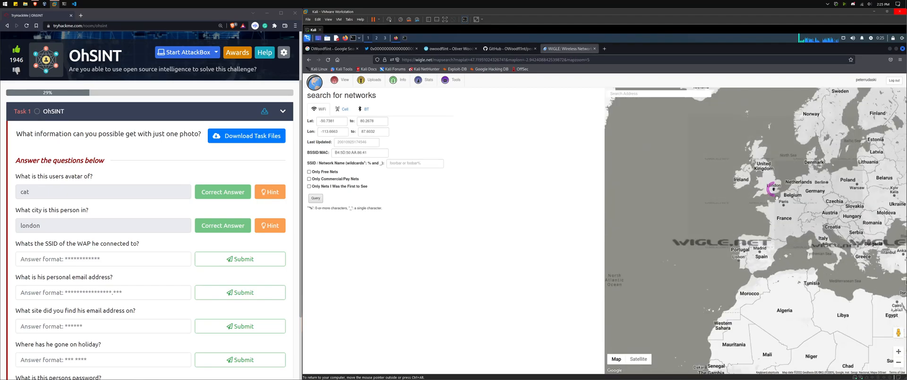
scroll("up", 3)
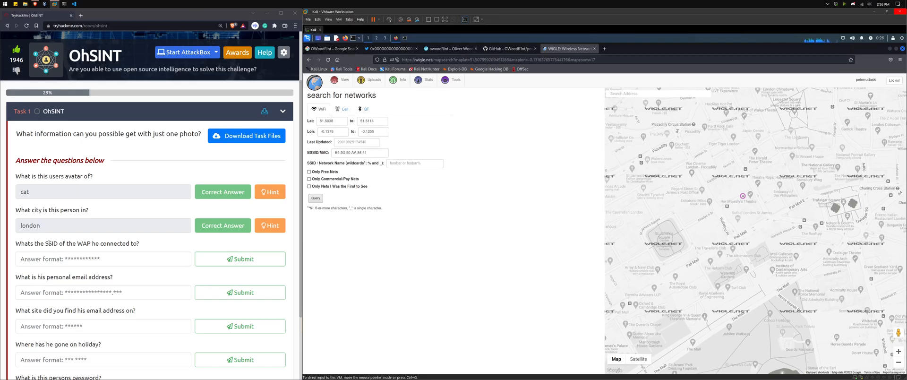
double_click(65, 244)
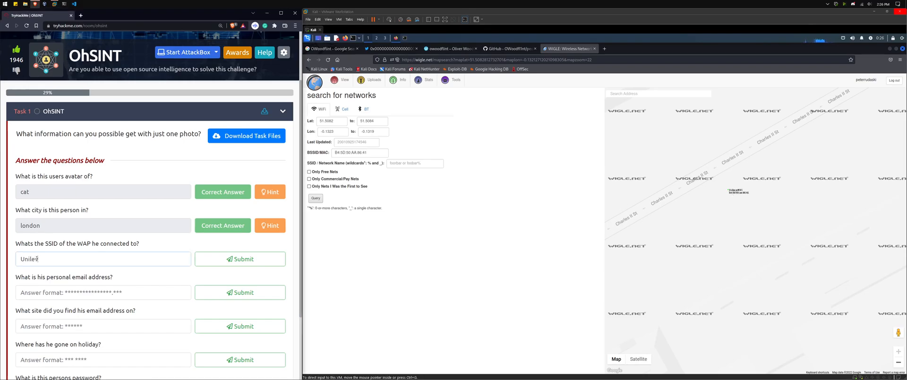
Submit UnileverWiFi as the SSID answer, accepted, raising room progress to 43%
left_click(239, 258)
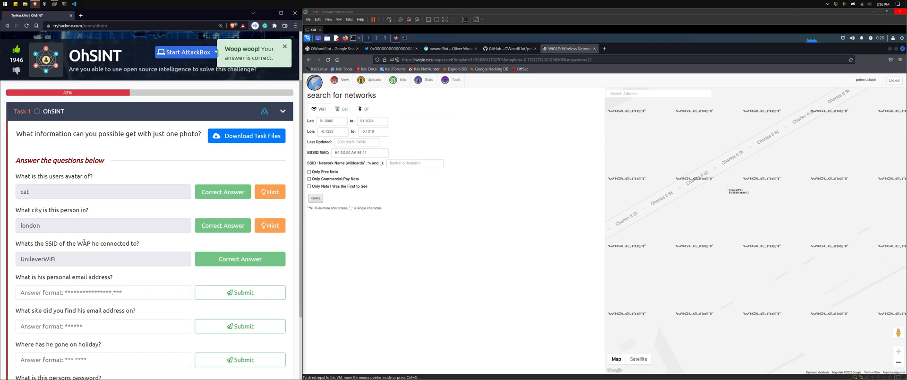
double_click(84, 244)
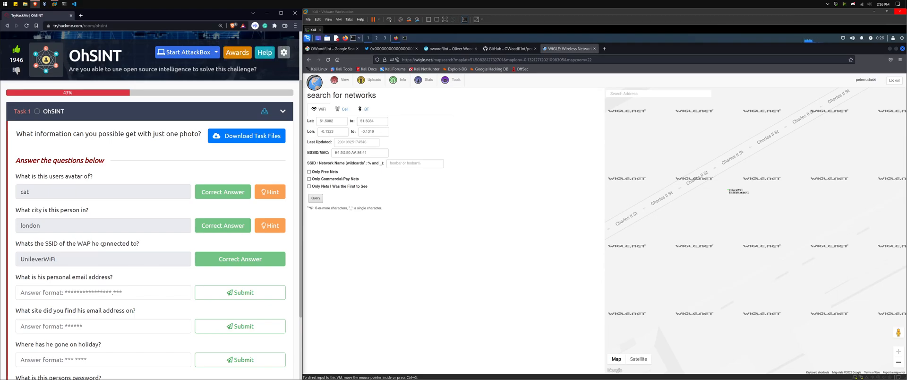
scroll("down", 3)
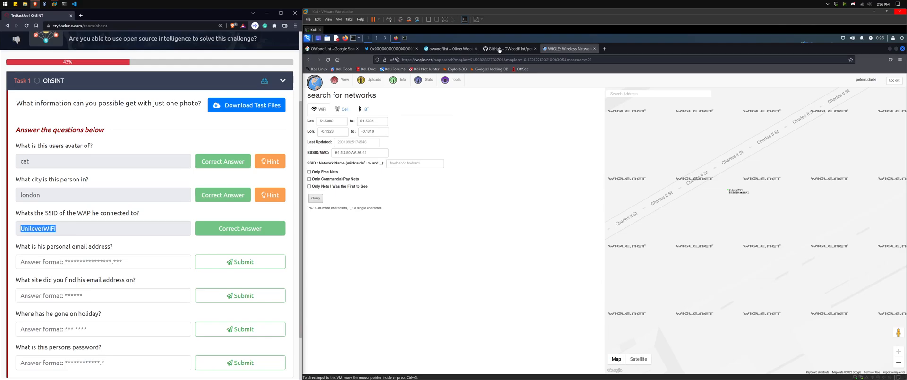
View people_finder pull request #1's commit diff showing the README email address removed
left_click(508, 48)
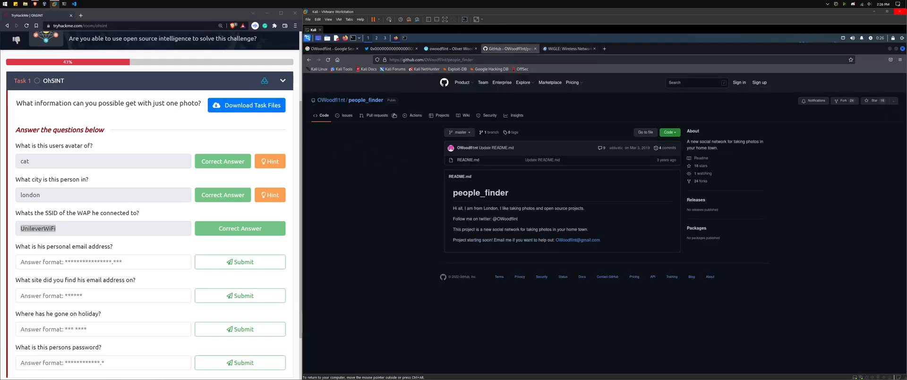
left_click(376, 116)
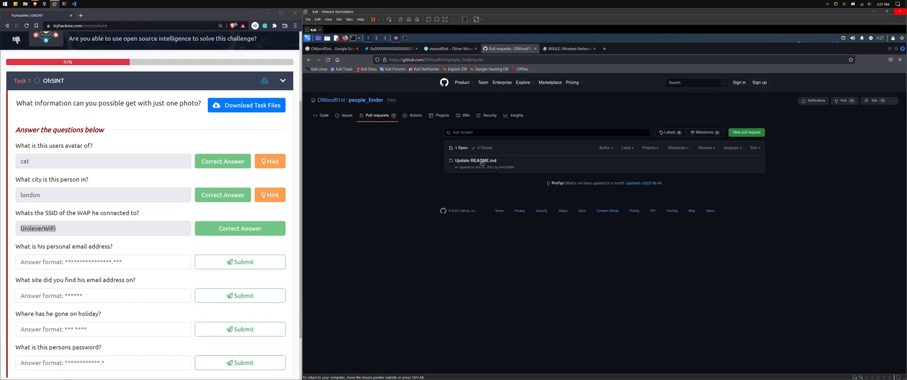
left_click(474, 161)
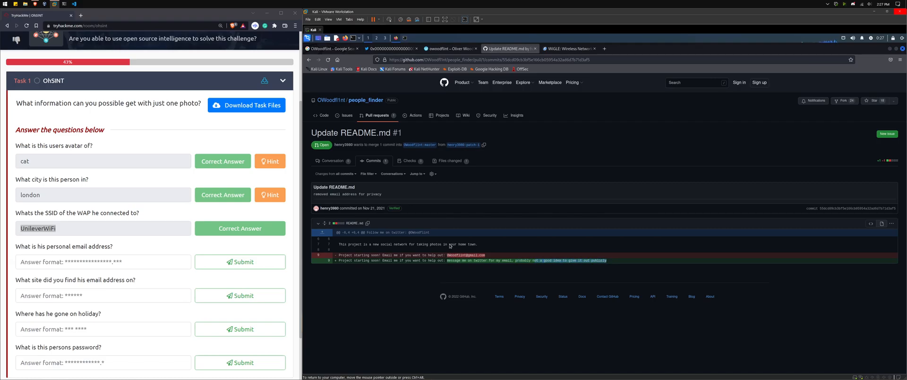
left_click(324, 115)
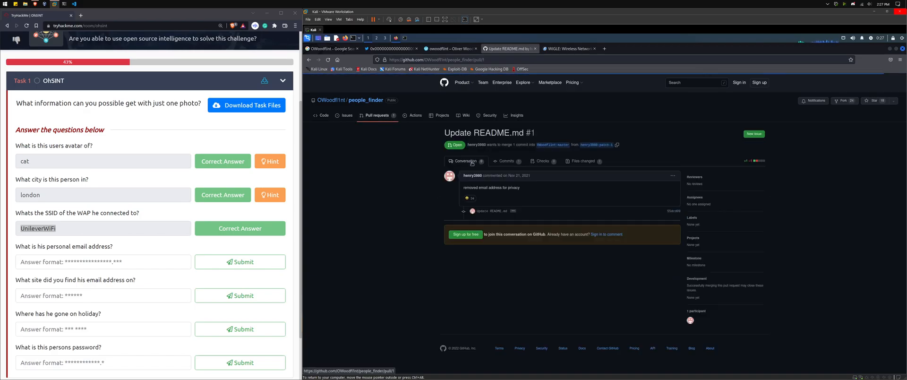
left_click(373, 161)
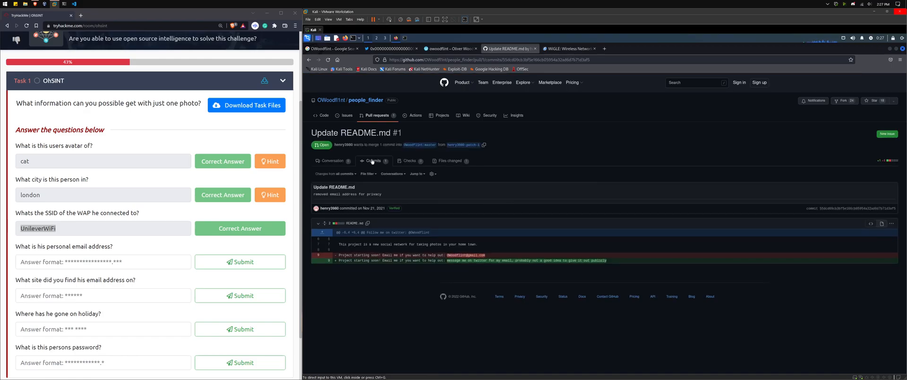
mouse_move(319, 118)
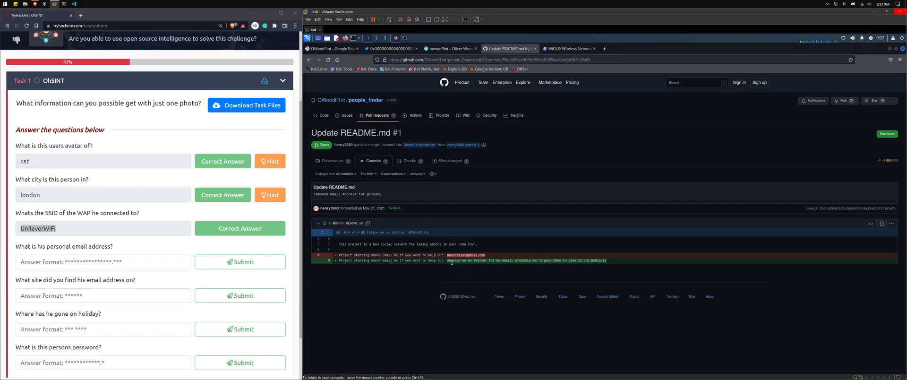
mouse_move(336, 125)
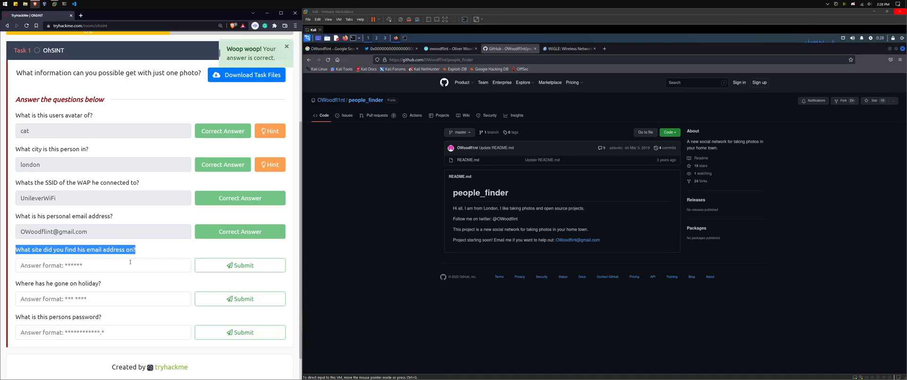
Answer GitHub for the email site and New York for the holiday, both accepted
type("GitHub")
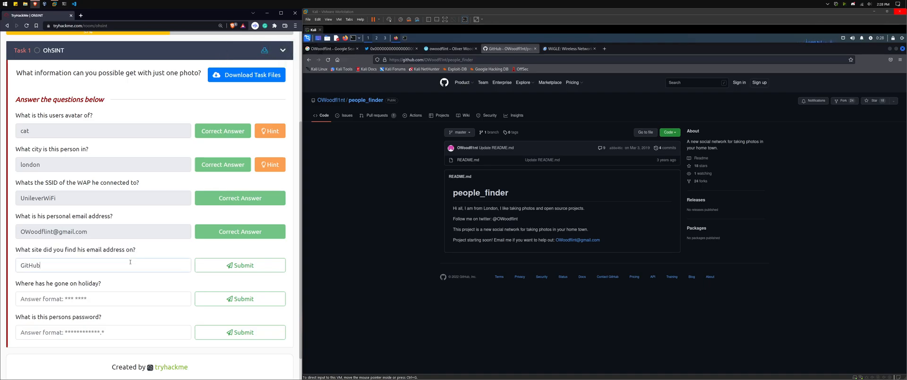
left_click(239, 265)
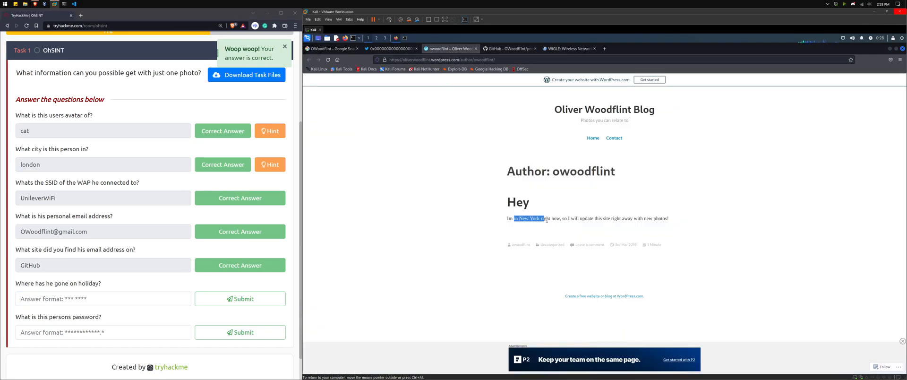
type("New")
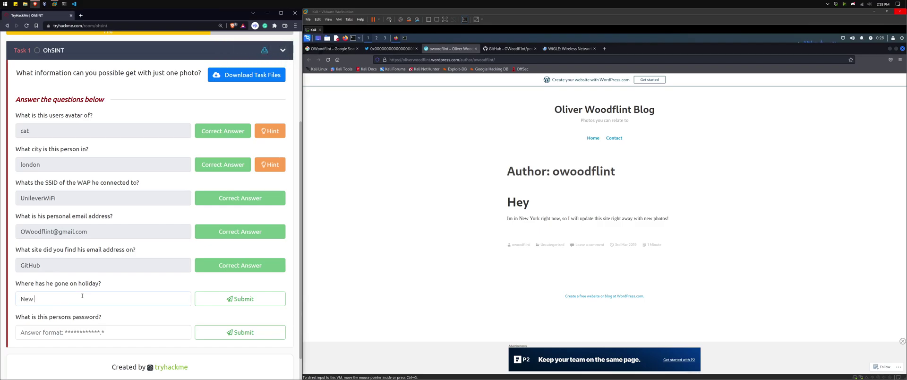
type("=York")
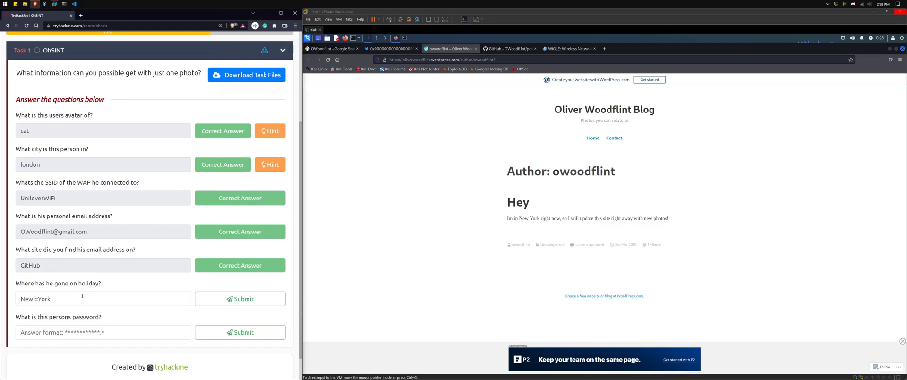
left_click(239, 299)
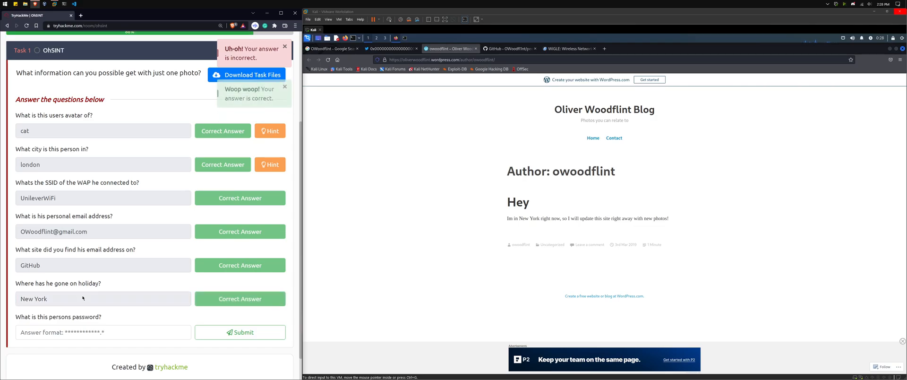
Dismiss the answer notifications and return to the WiGLE network search page
left_click(284, 86)
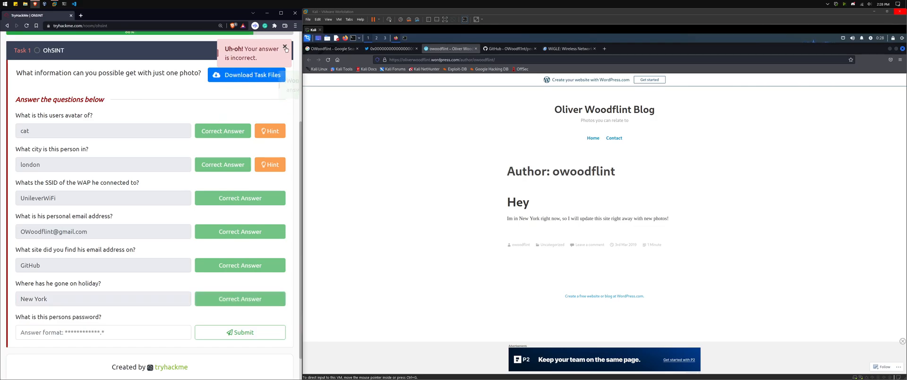
left_click(284, 48)
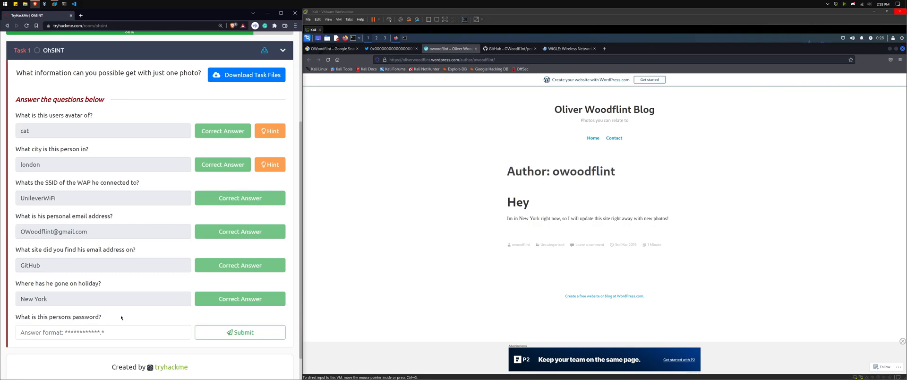
left_click(567, 48)
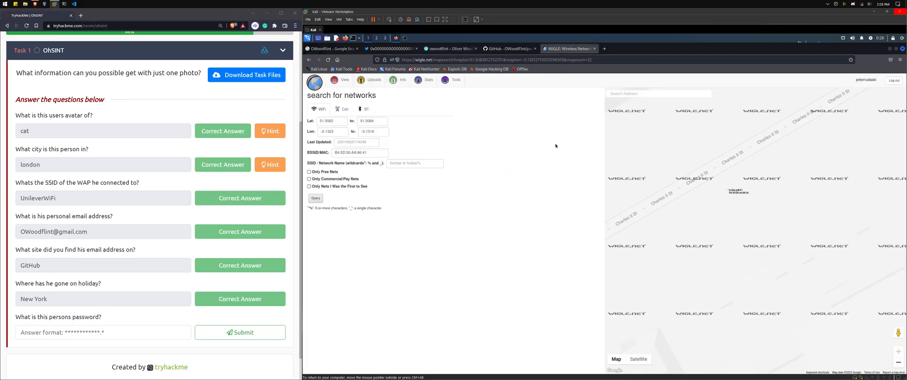
mouse_move(448, 128)
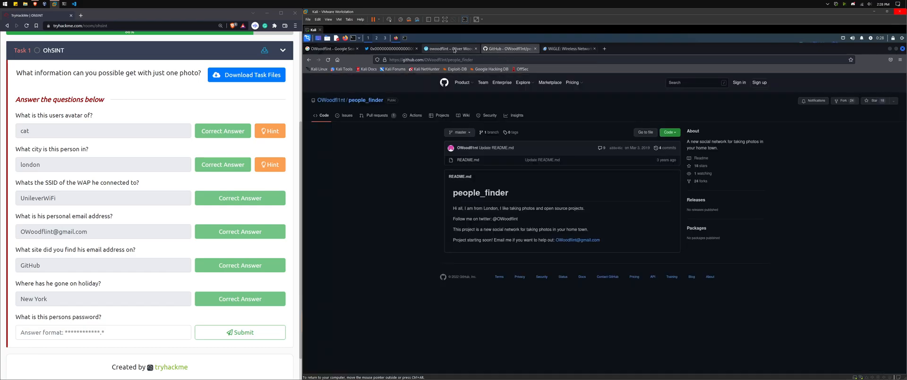
left_click(450, 49)
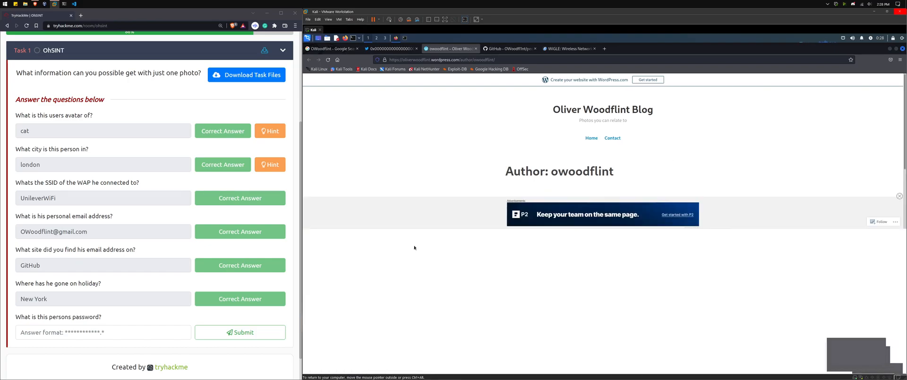
key("F12")
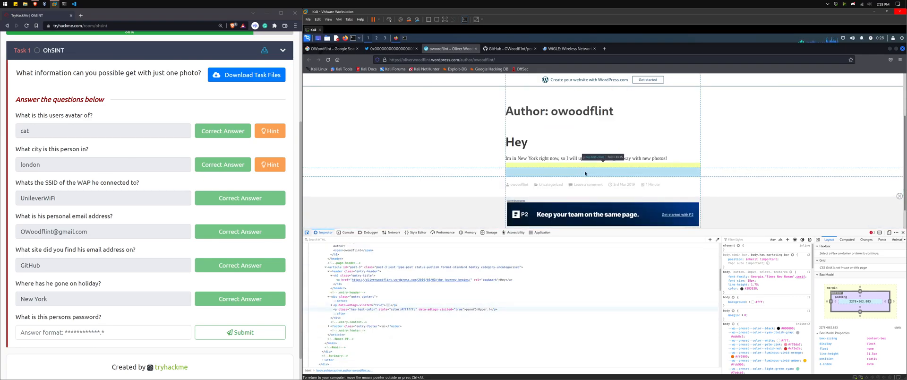
left_click(406, 309)
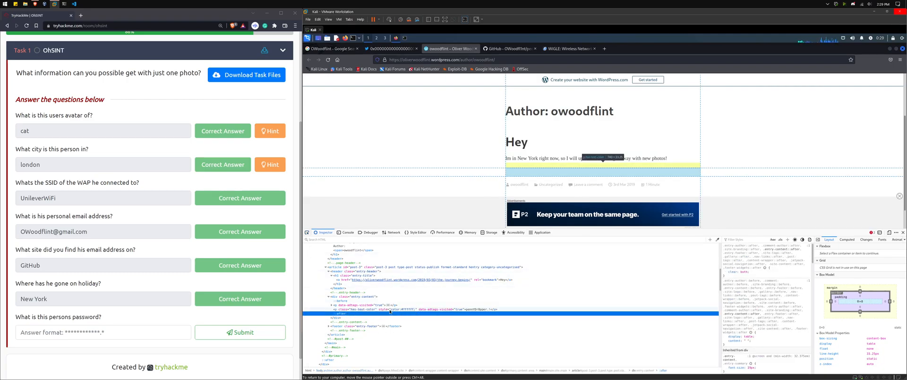
left_click(382, 309)
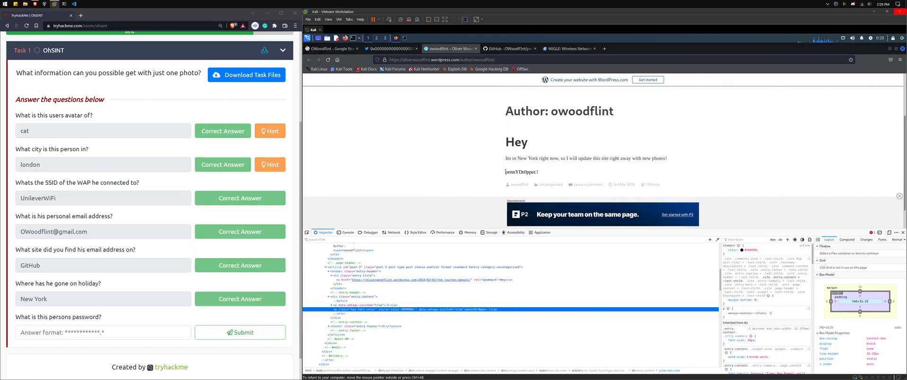
double_click(521, 172)
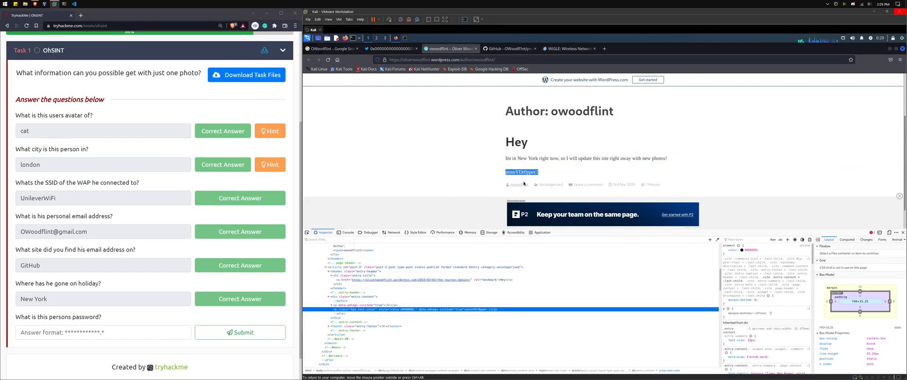
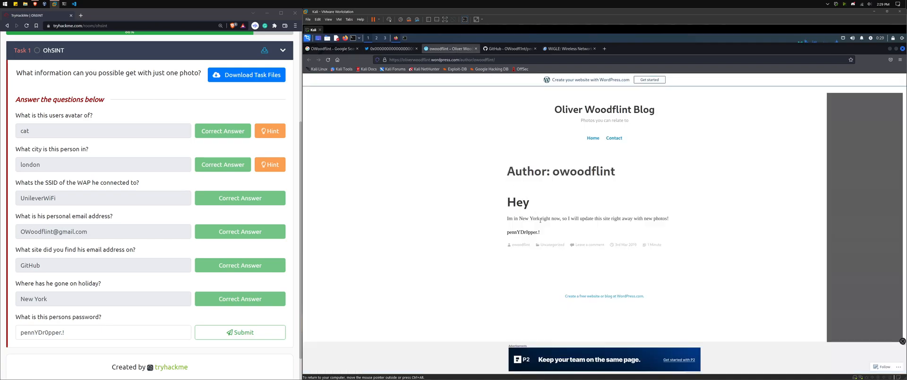
double_click(522, 231)
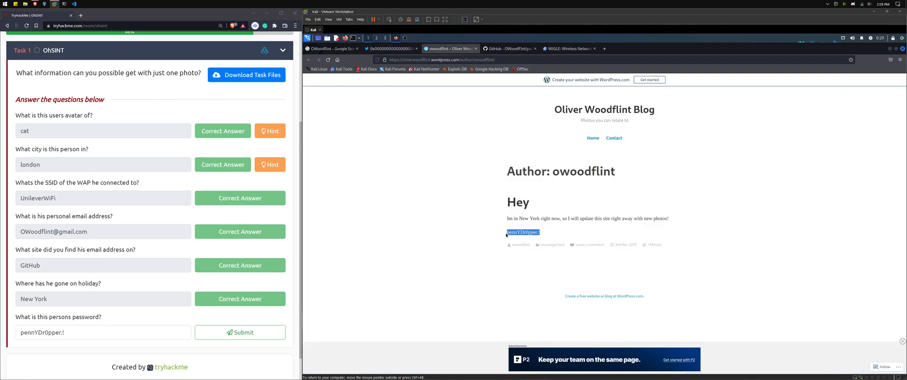
left_click(240, 332)
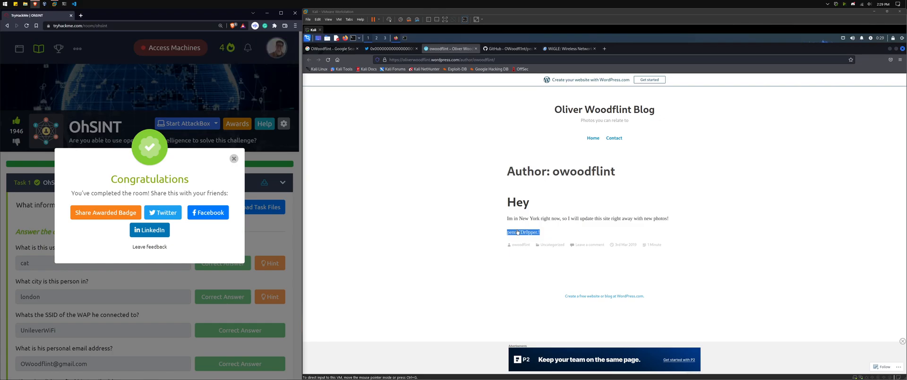
left_click(508, 48)
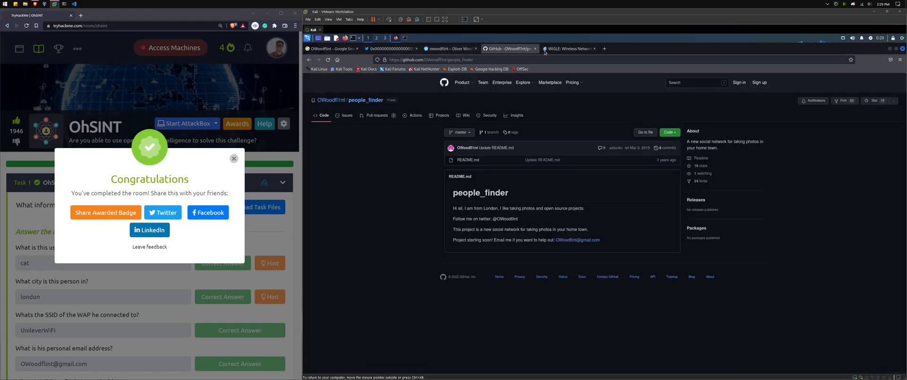
left_click(569, 48)
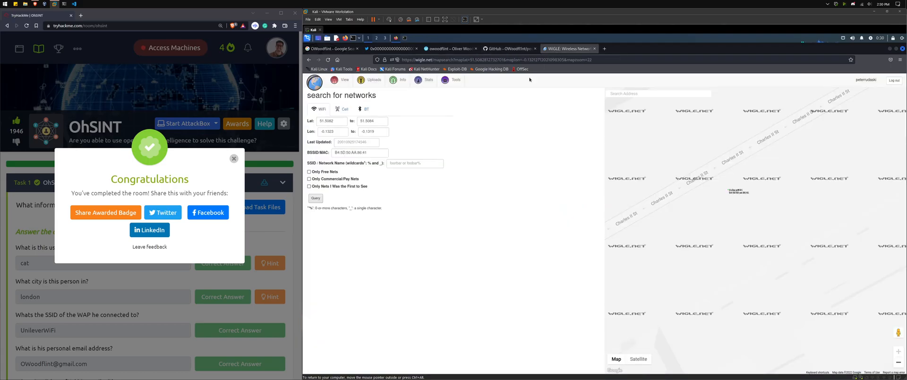
triple_click(349, 153)
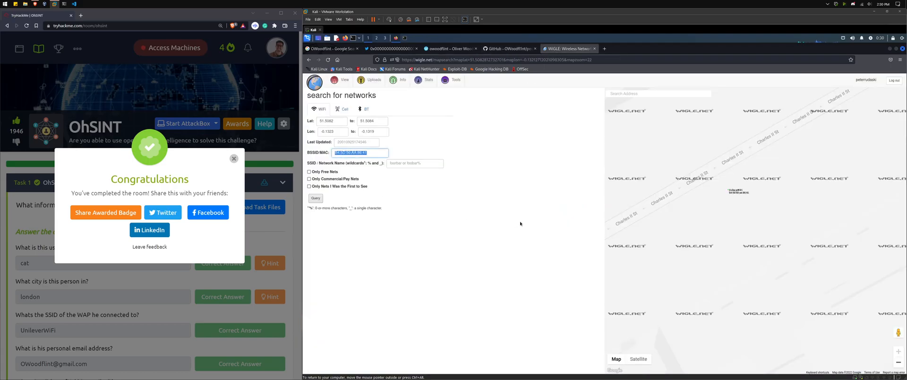
mouse_move(496, 223)
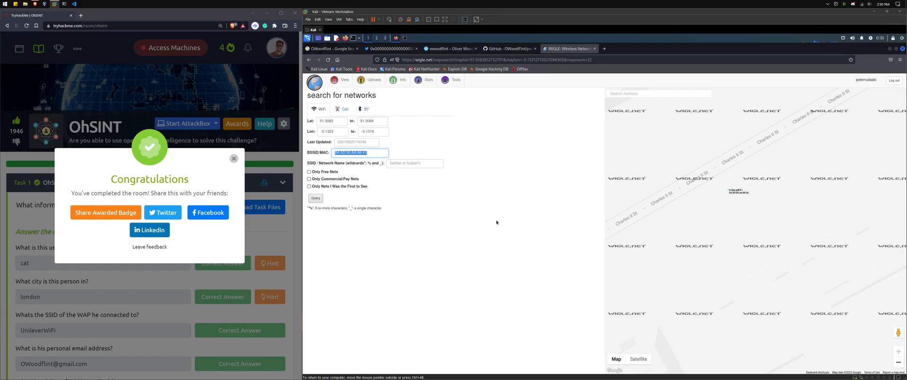
mouse_move(500, 218)
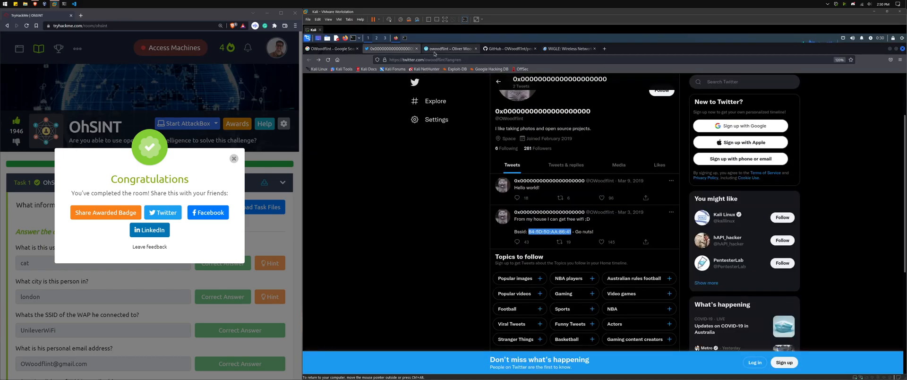
left_click(448, 48)
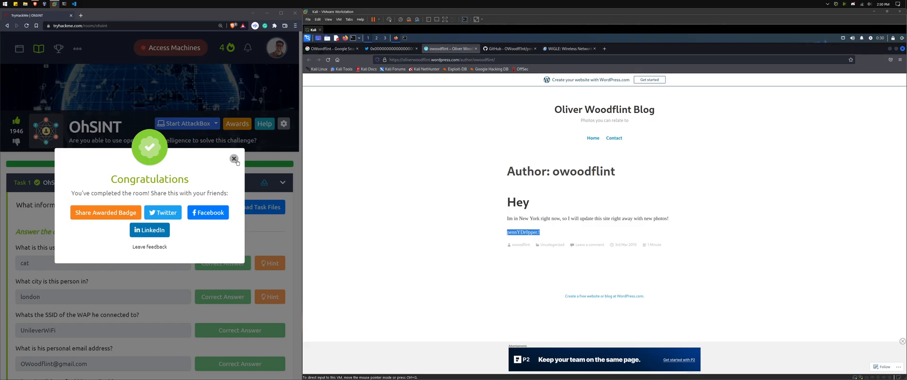
mouse_move(231, 181)
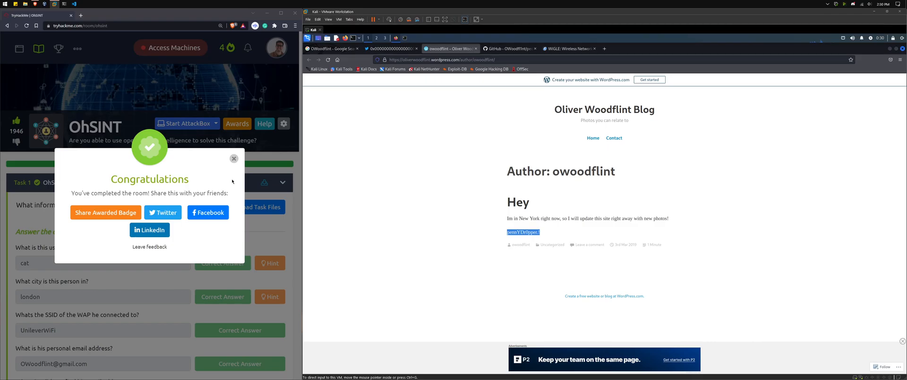